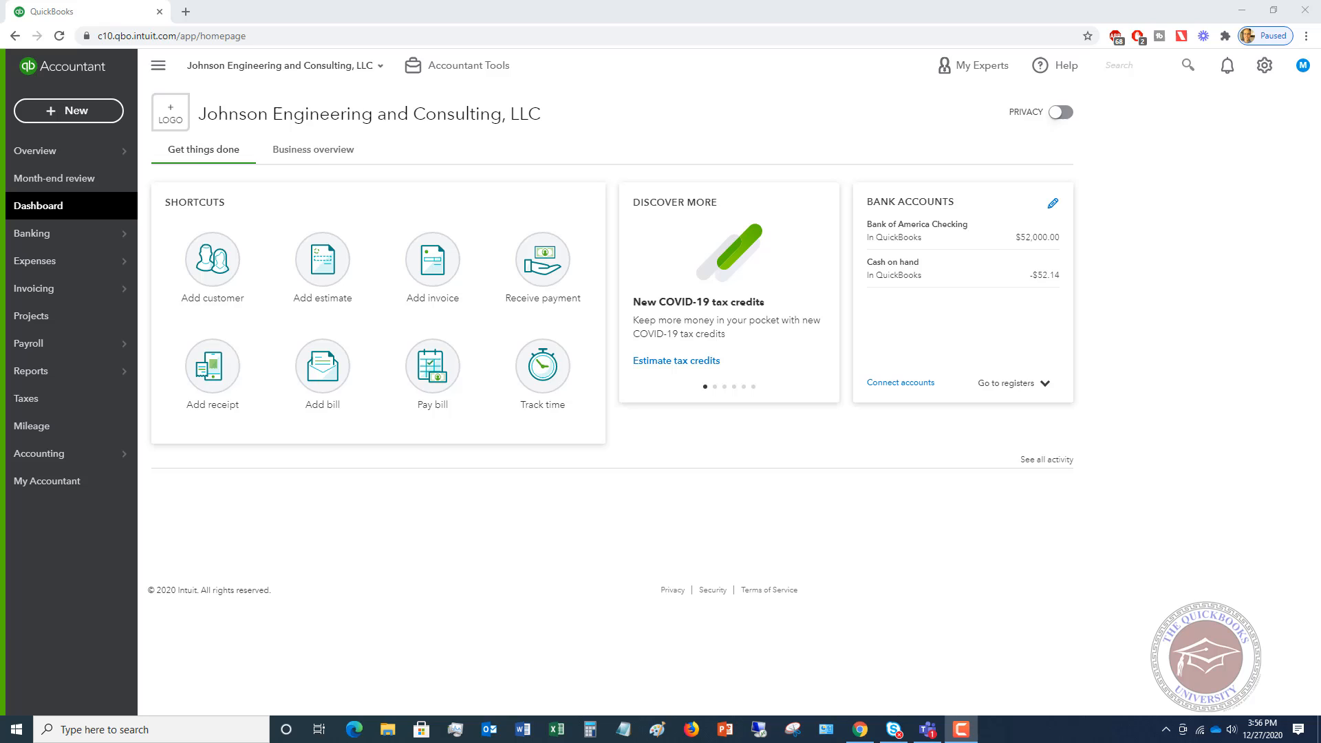
mouse_move(541, 198)
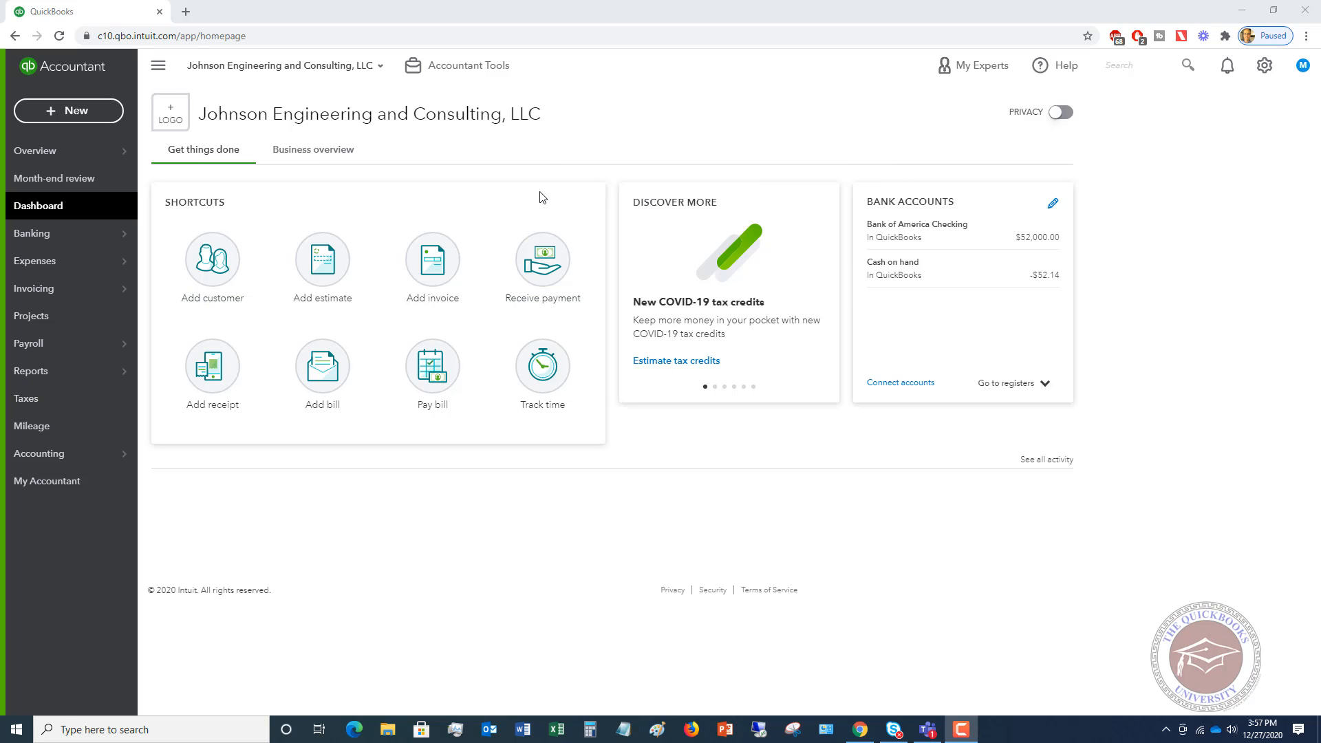
mouse_move(322, 266)
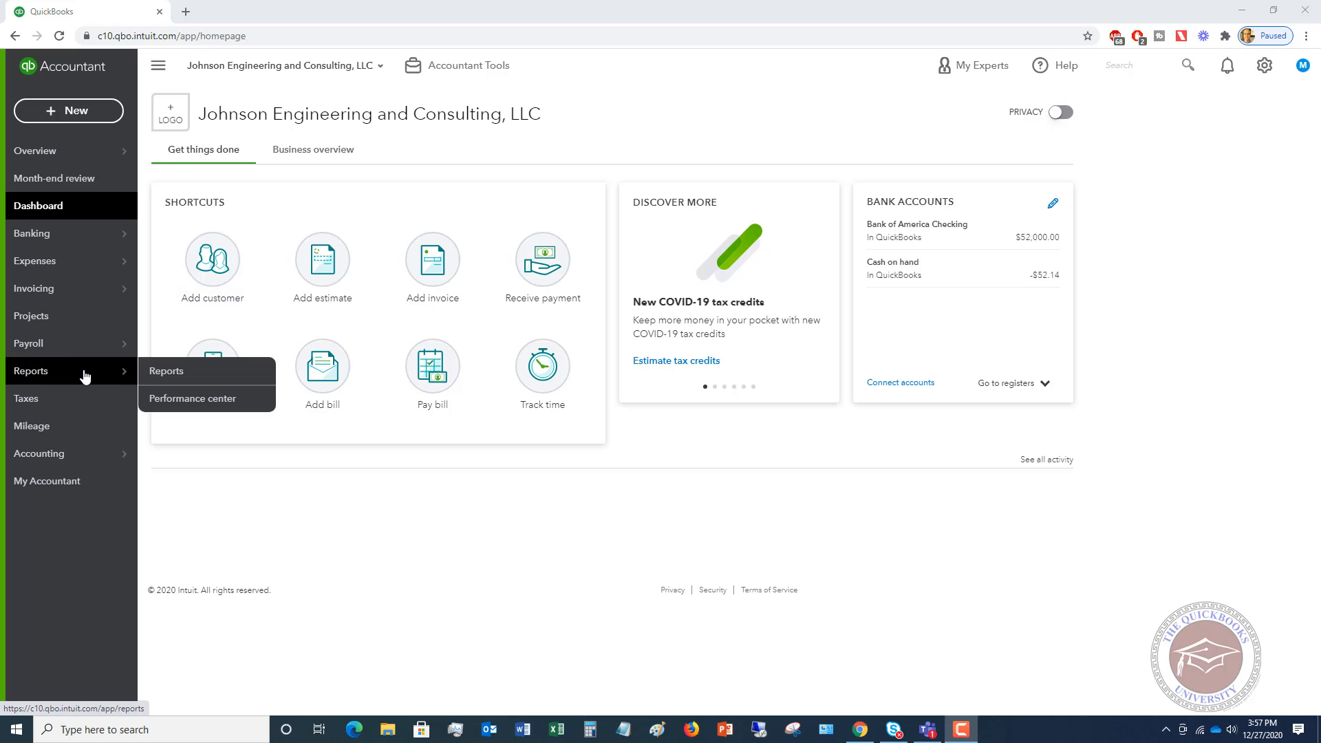
Open the Reports page for Johnson Engineering and Consulting from the left navigation.
left_click(166, 371)
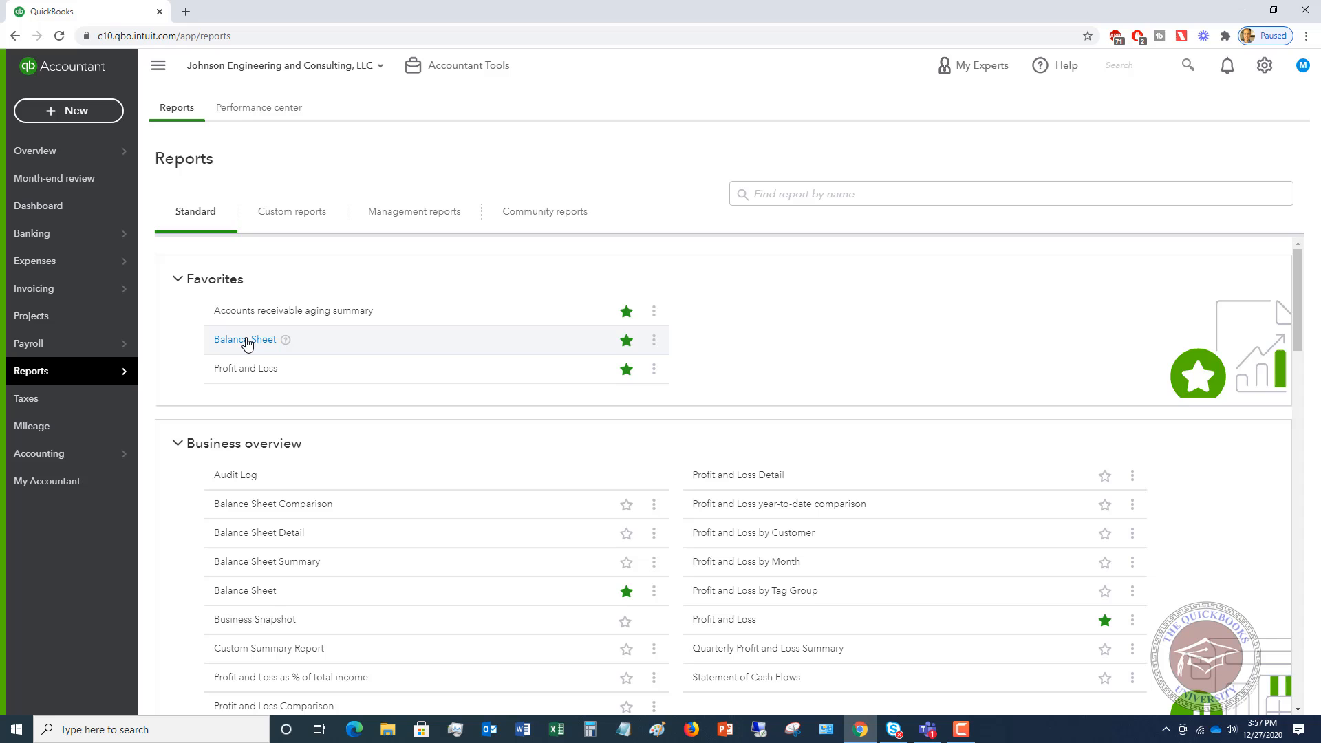
Open the Balance Sheet from Favorites and scroll to the 52,000.00 PPP Loan liability.
left_click(244, 339)
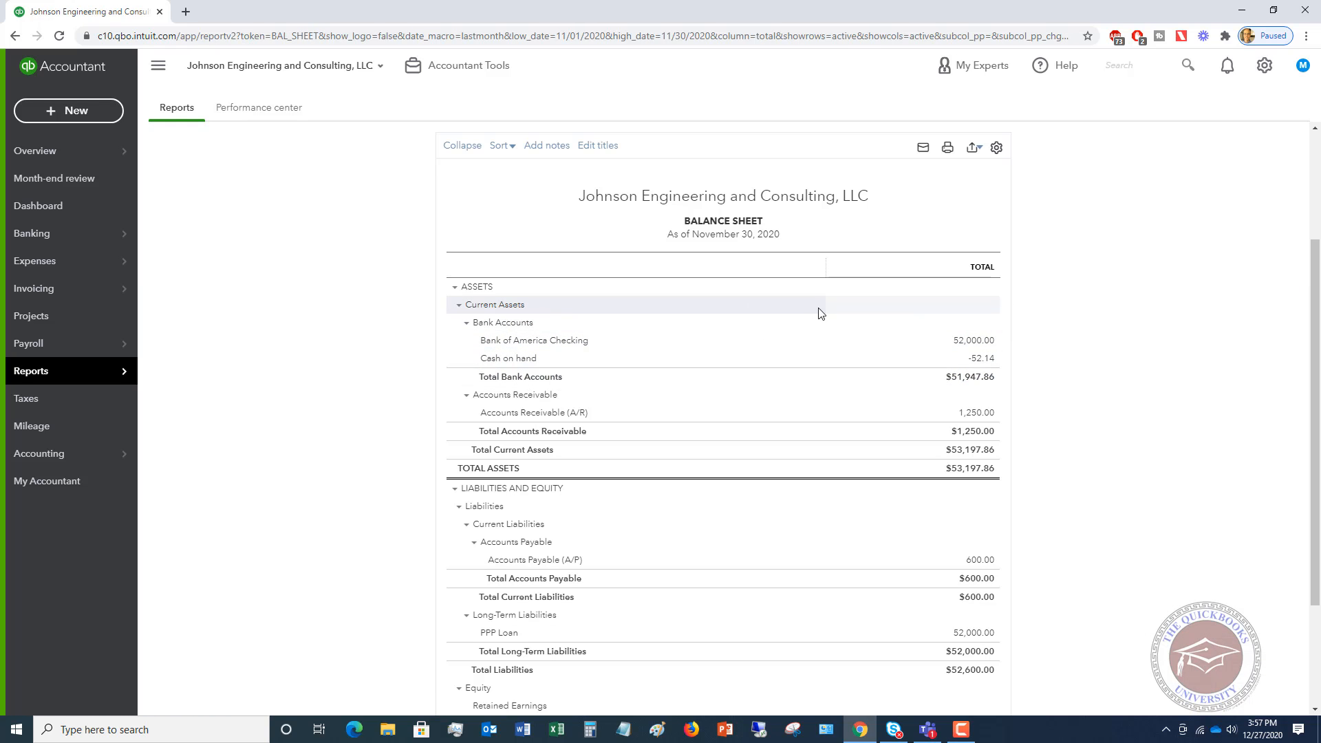
scroll("down", 3)
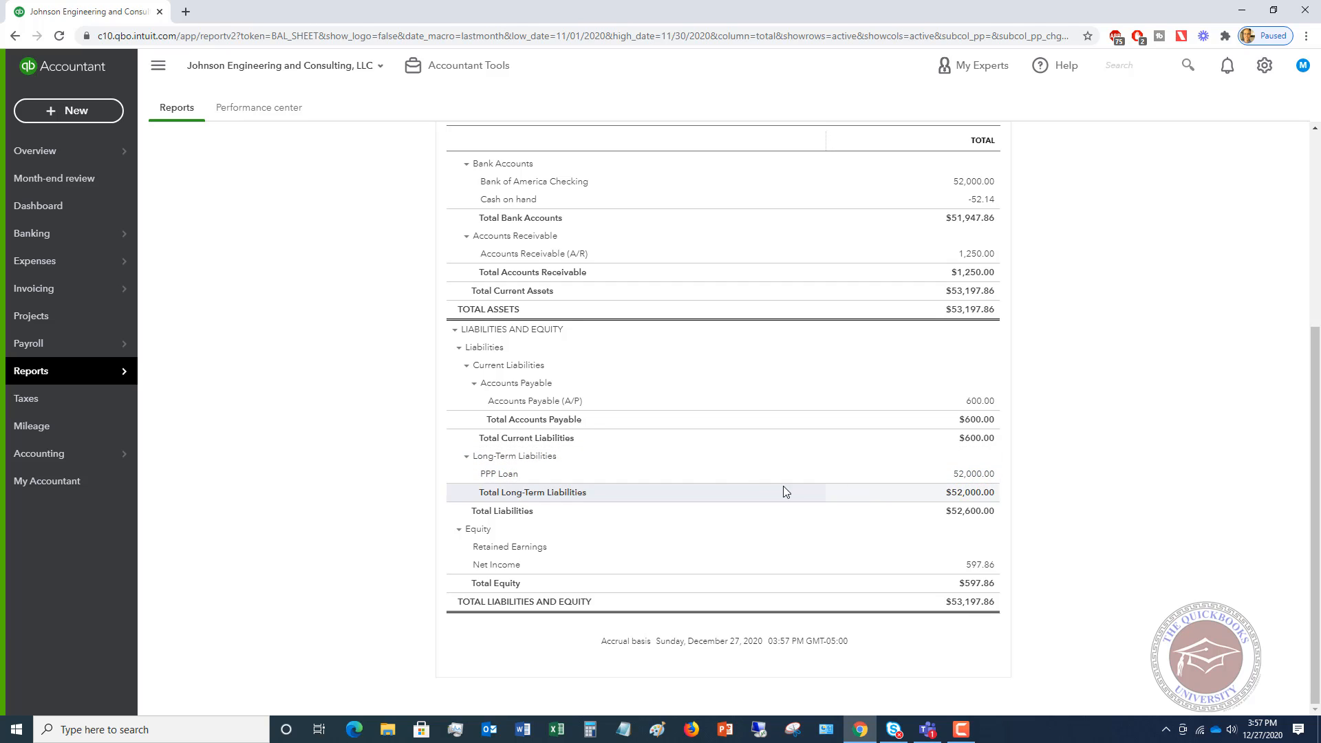
mouse_move(953, 497)
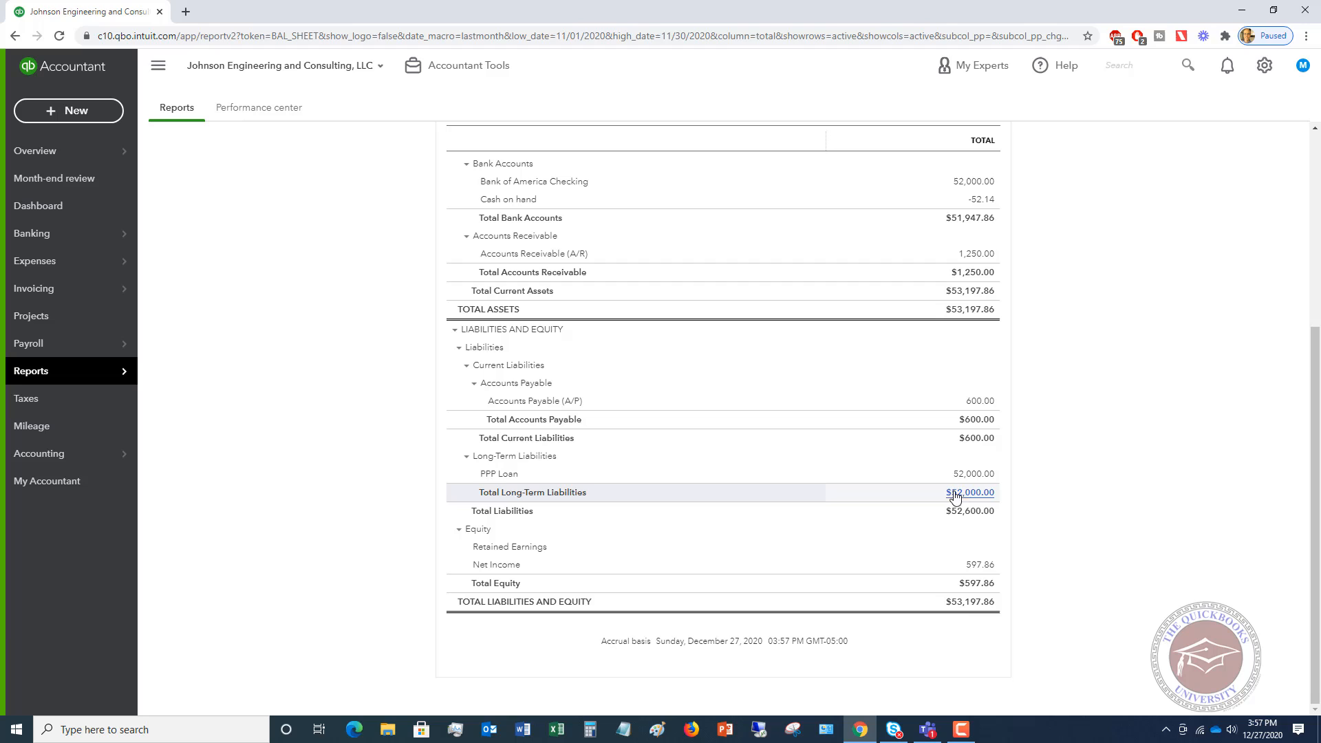
mouse_move(968, 479)
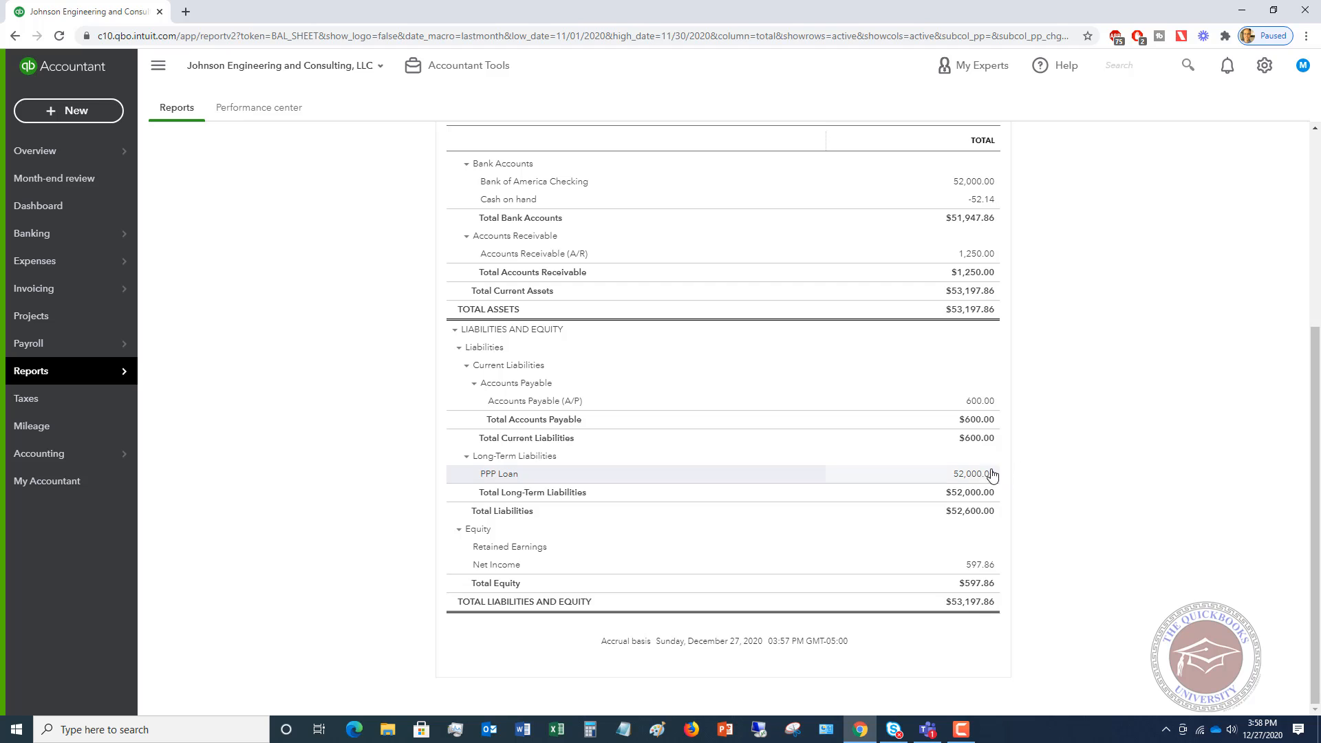
mouse_move(361, 300)
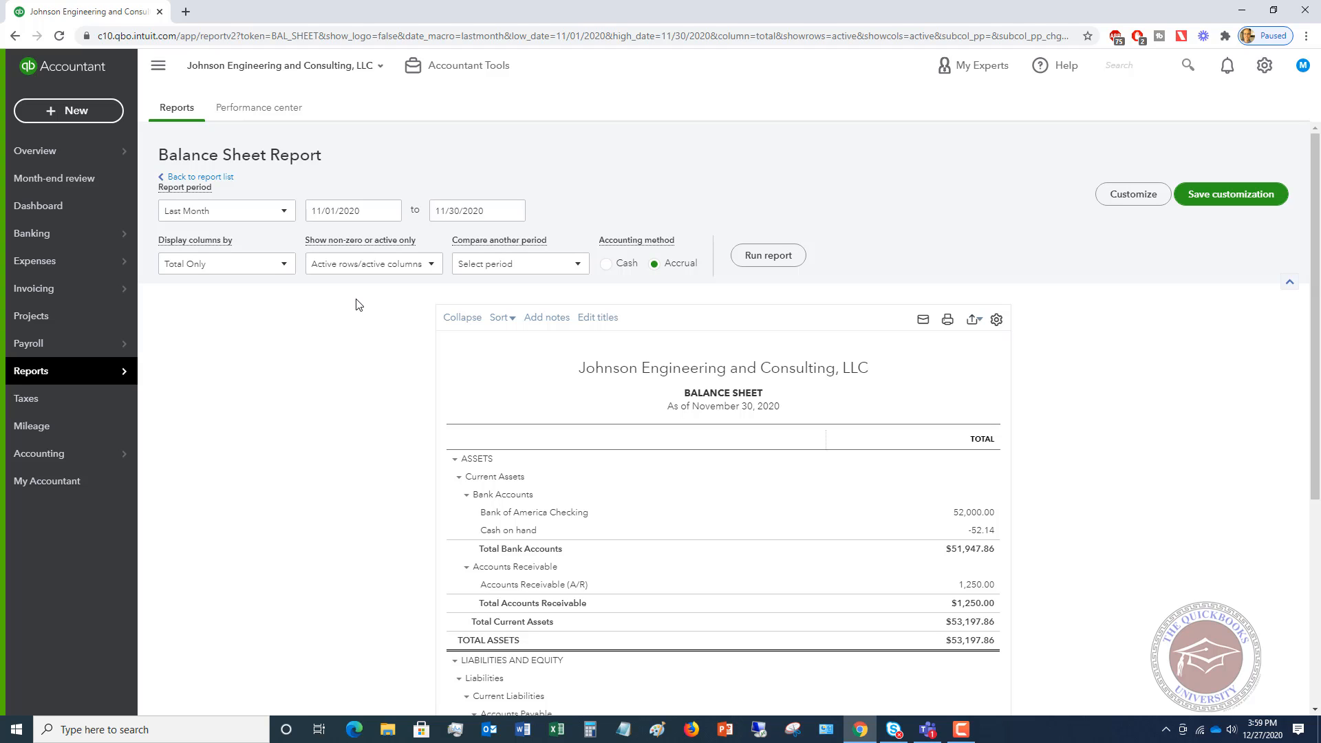
mouse_move(191, 130)
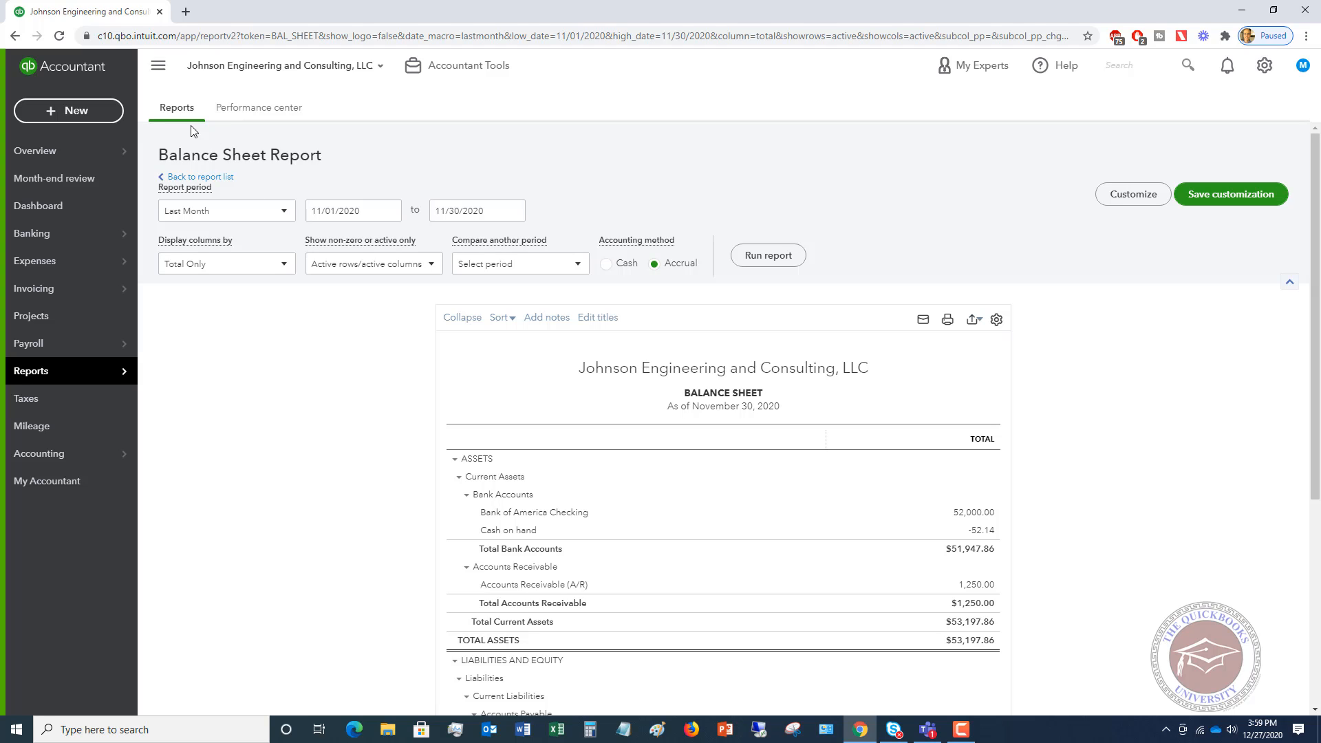
Create Journal Entry #1 dated 12/27/2020 from the + New menu.
left_click(68, 110)
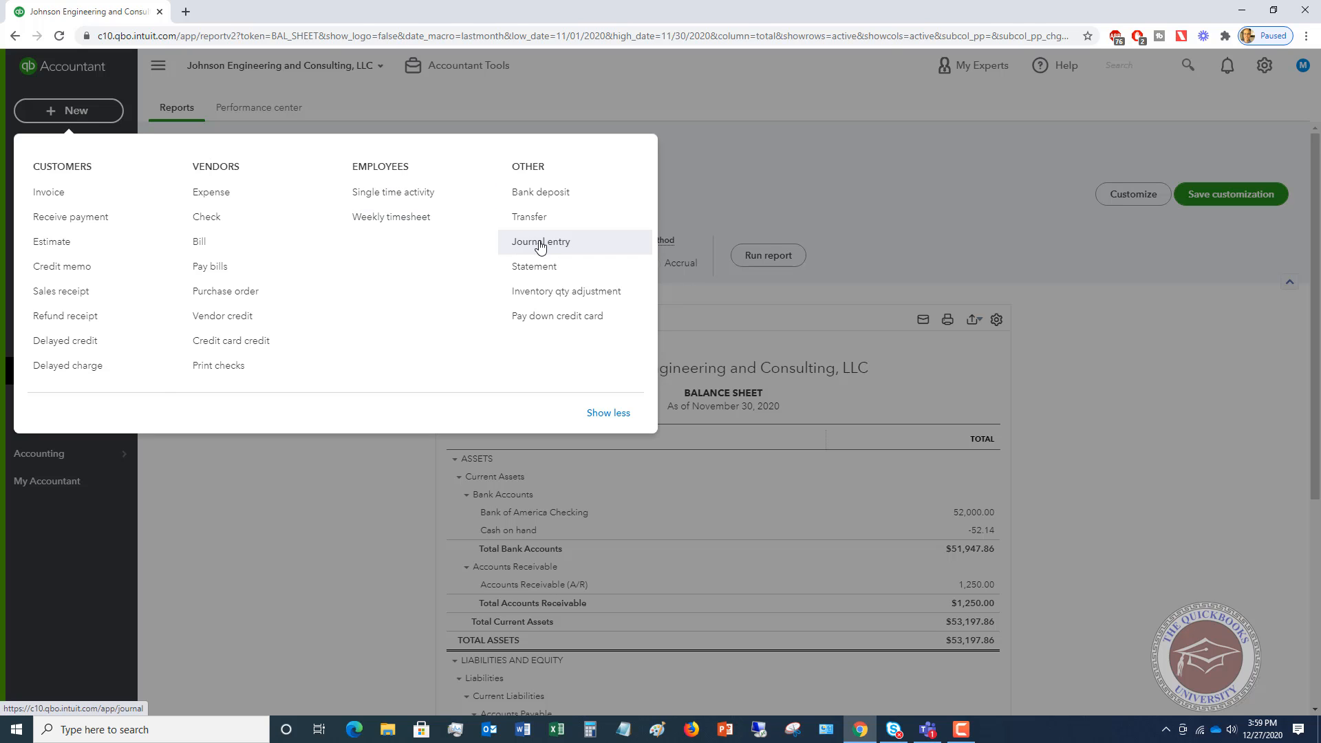
left_click(539, 241)
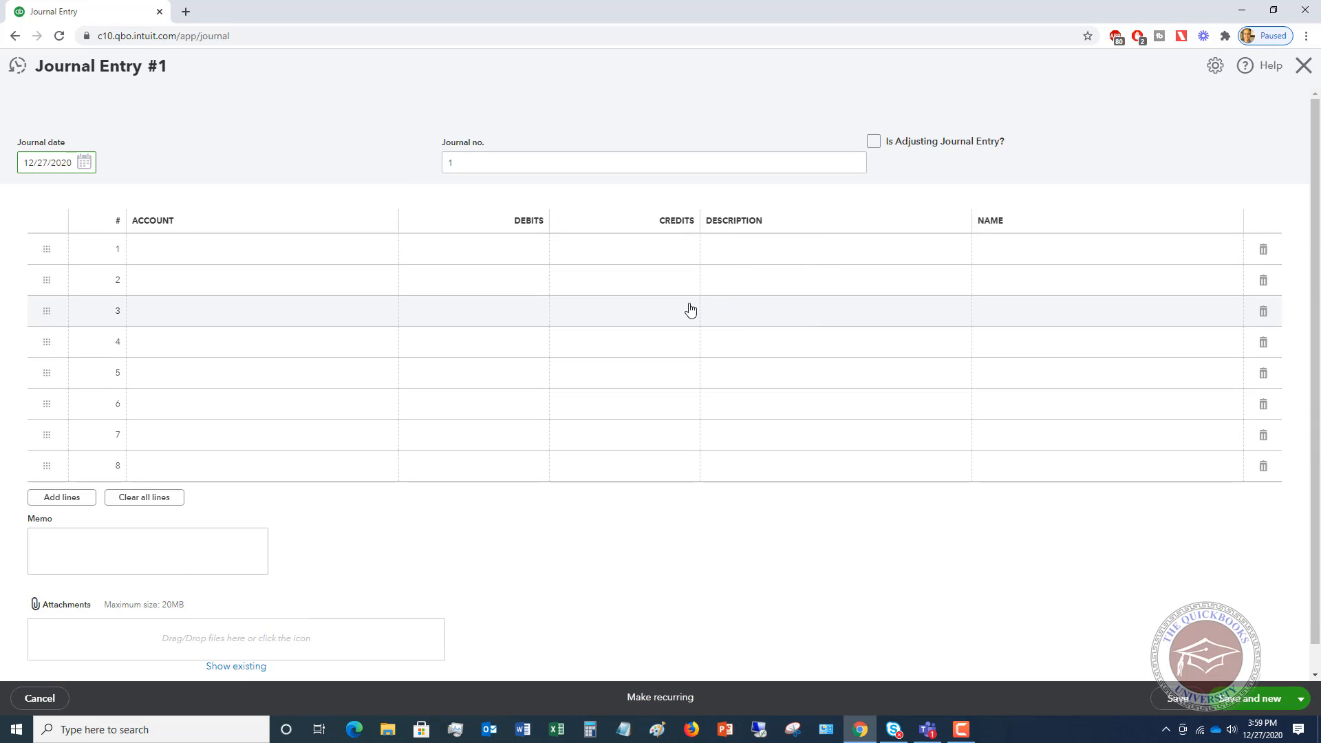
mouse_move(680, 311)
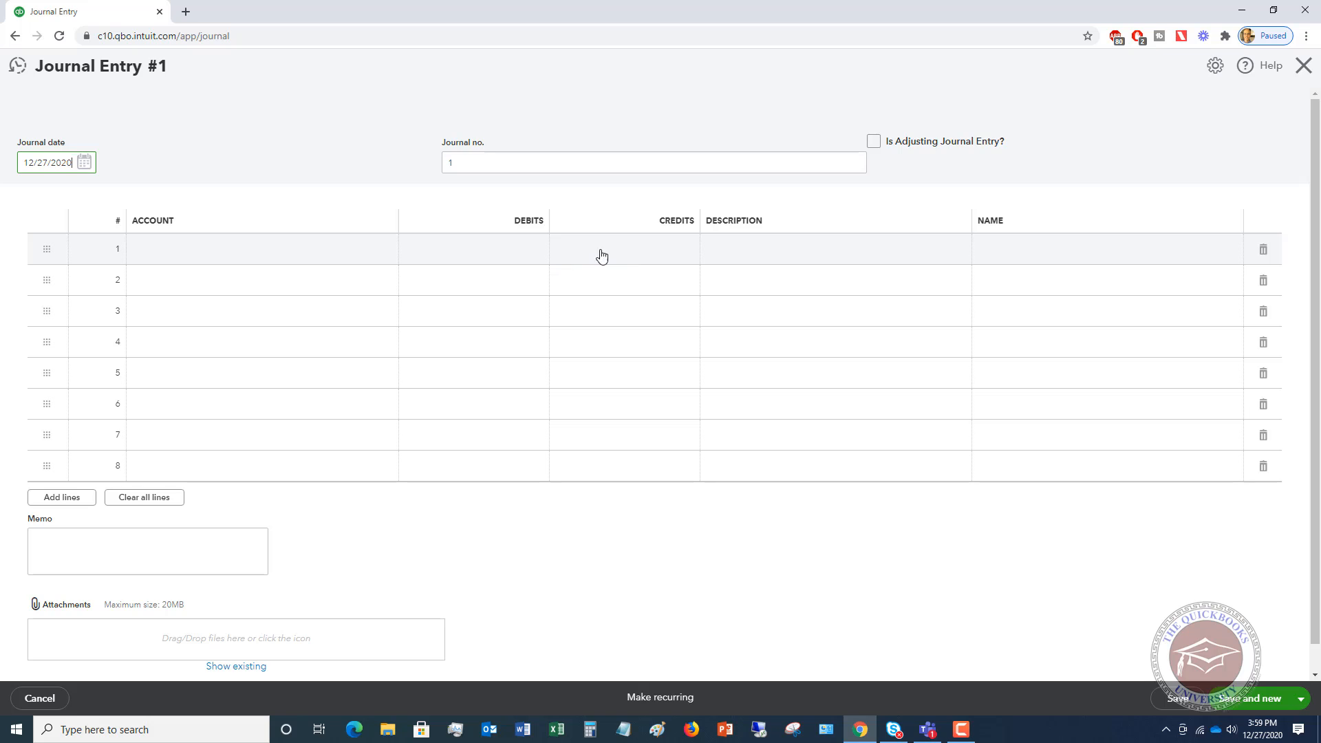
mouse_move(327, 247)
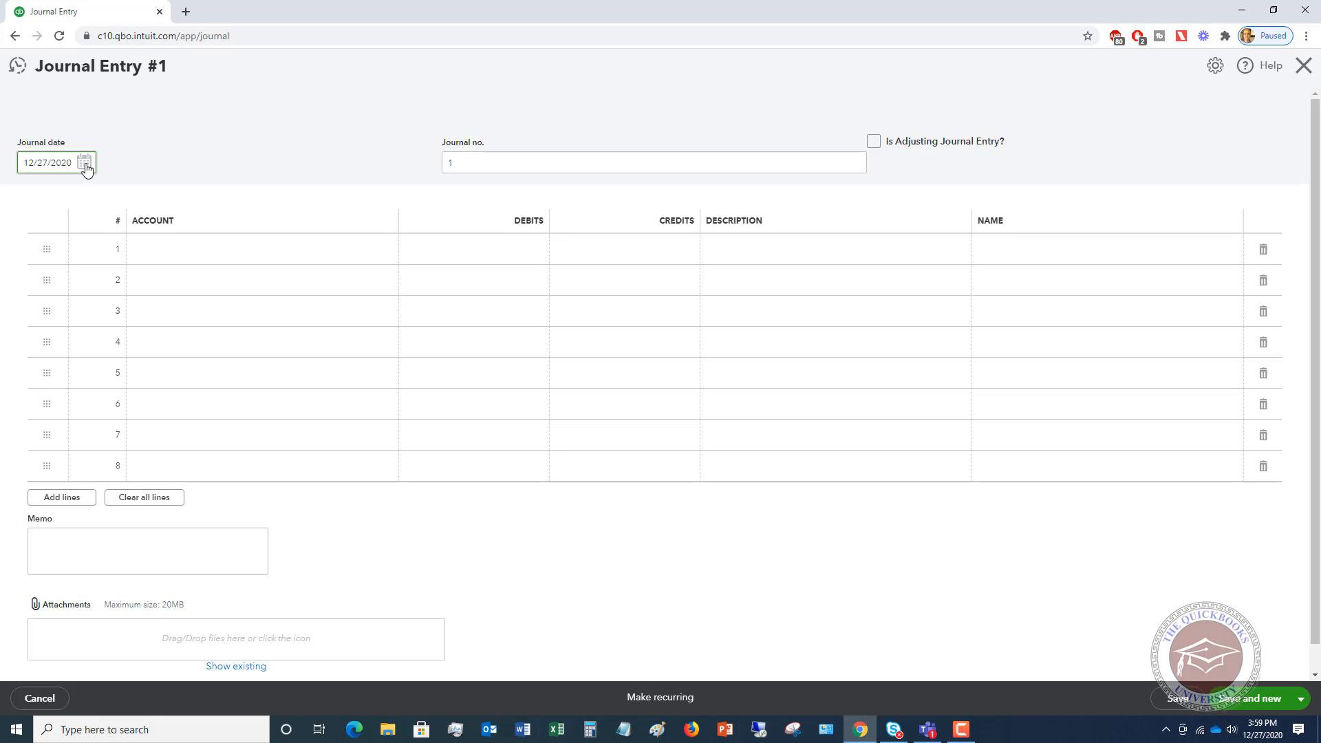
On line 1, debit PPP Loan 52,000.00 with description 'To reflect forgiveness of PPP Loan'.
left_click(252, 248)
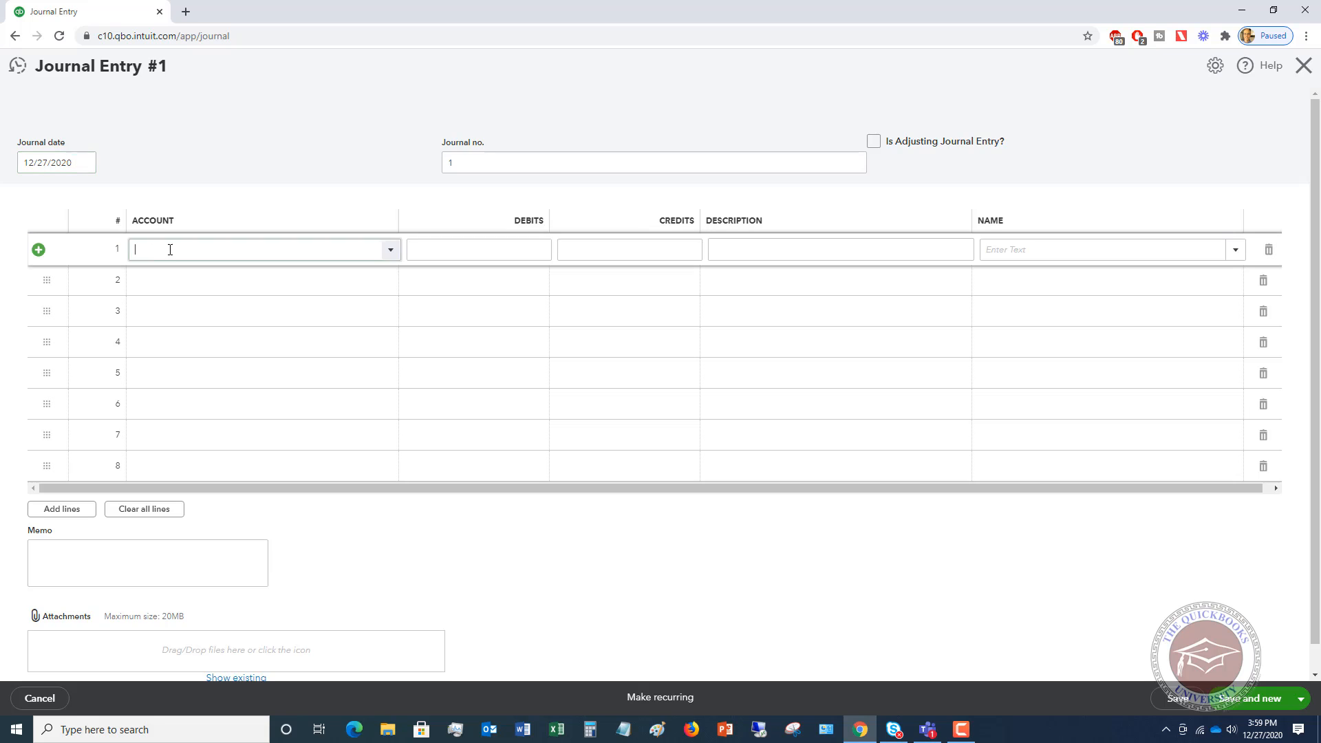
type("pp")
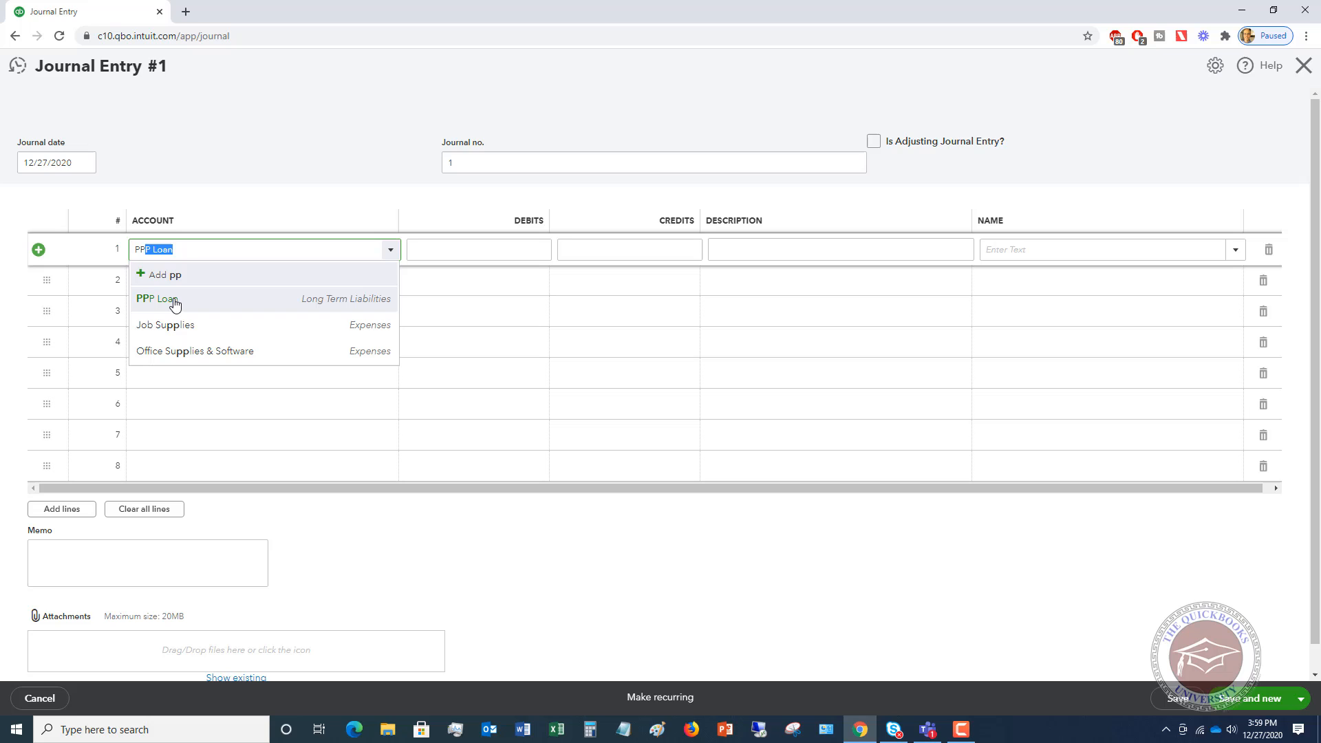
left_click(154, 299)
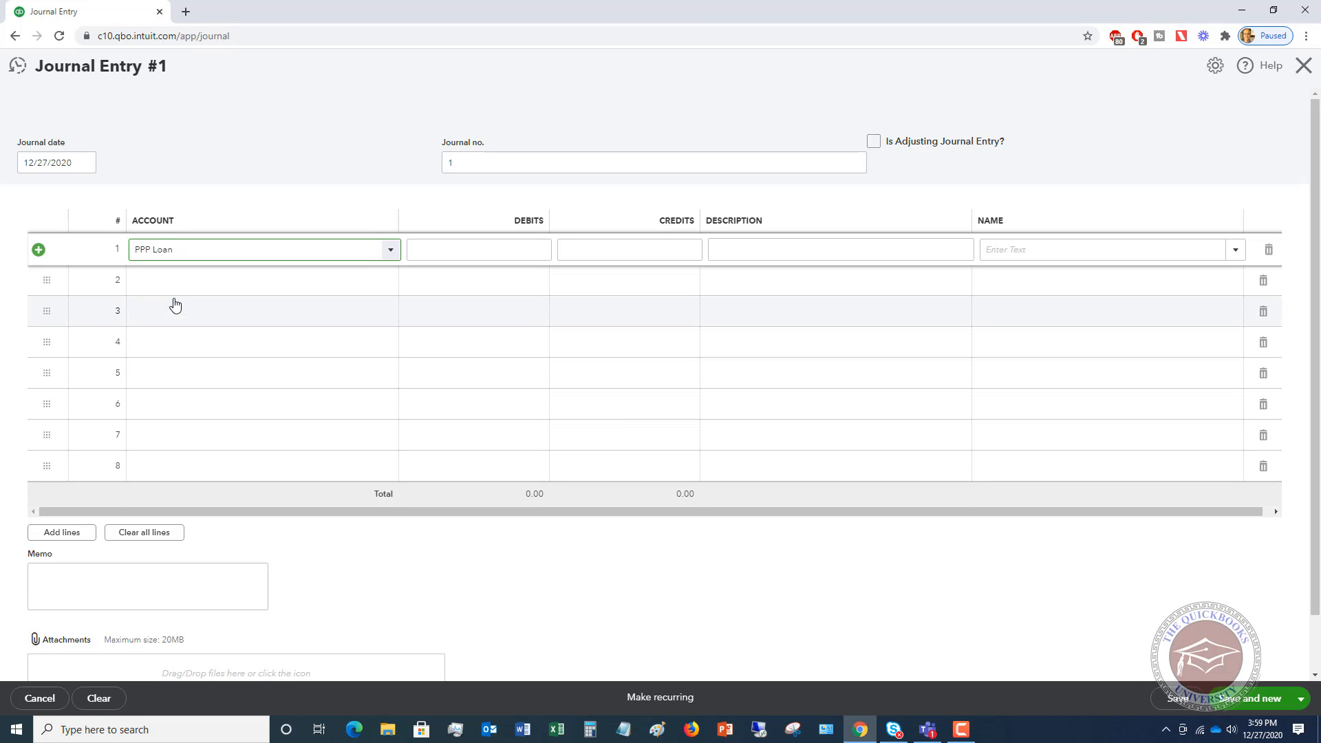
left_click(477, 249)
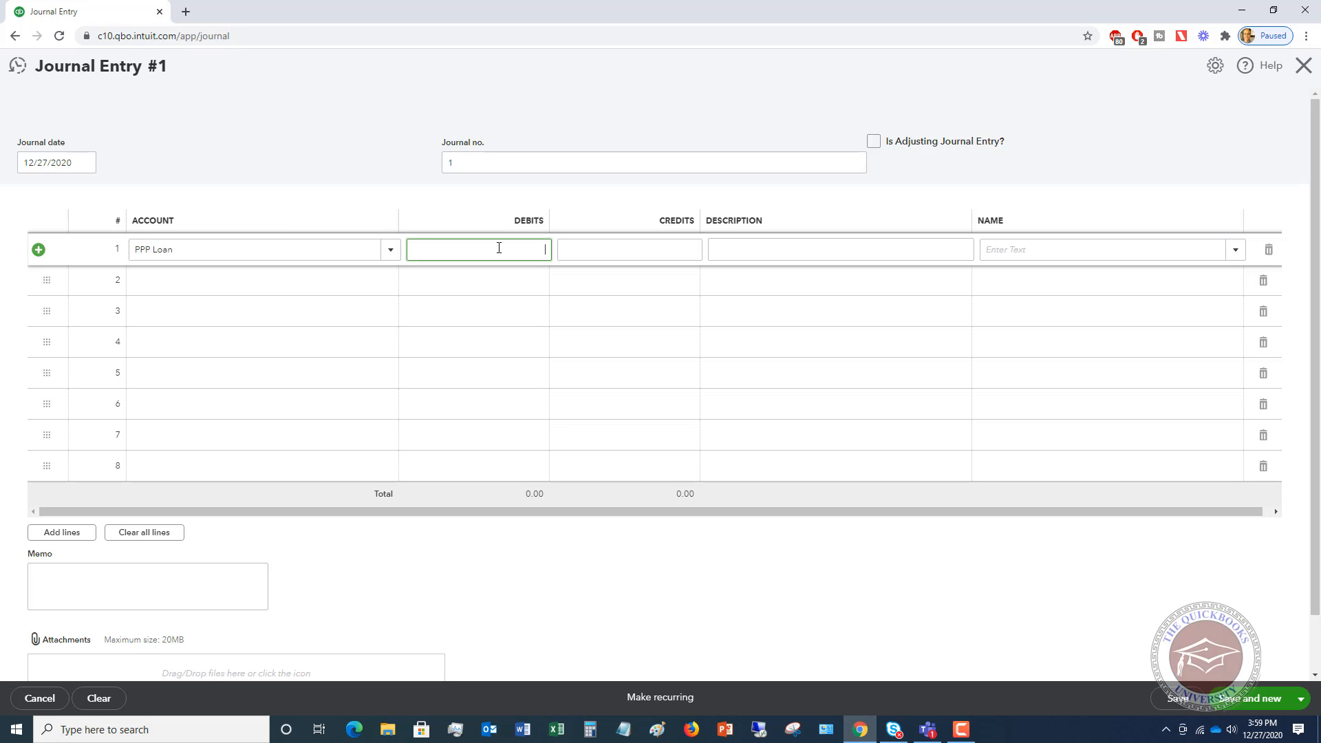
type("5200")
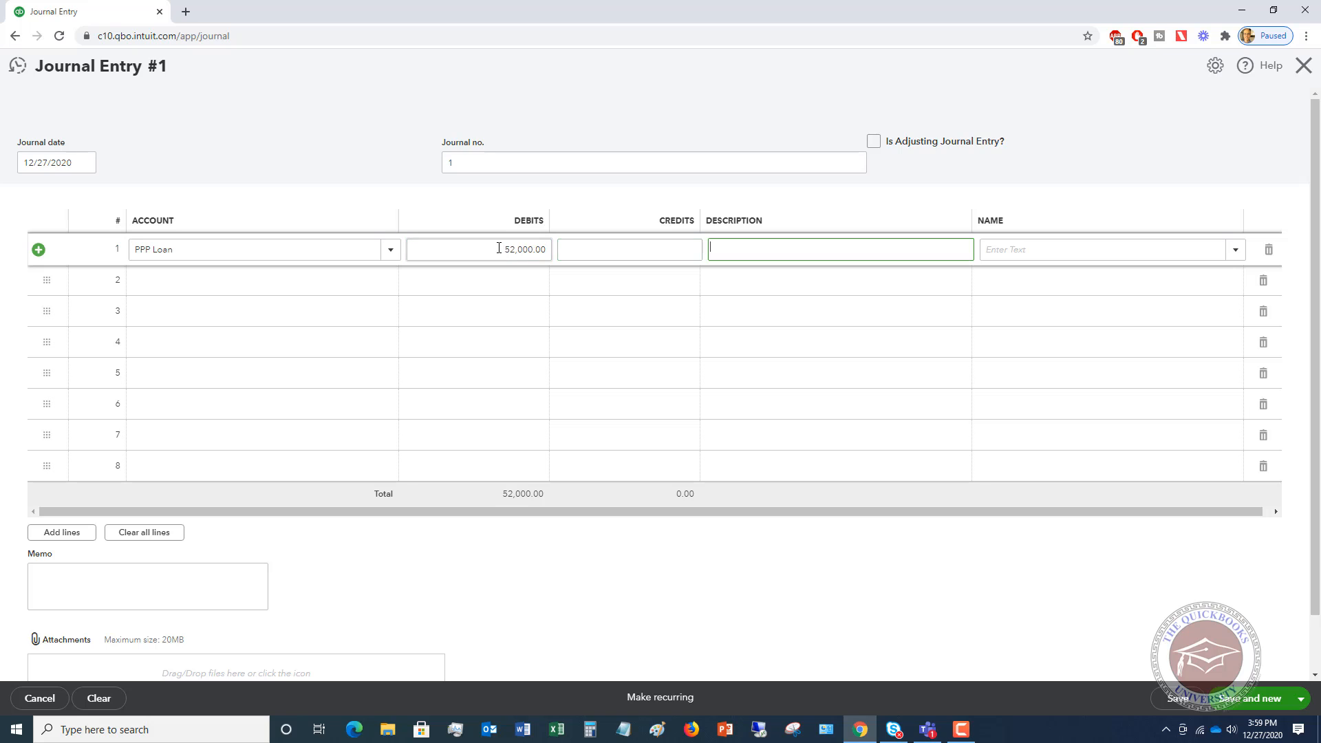
type("To reflect fo")
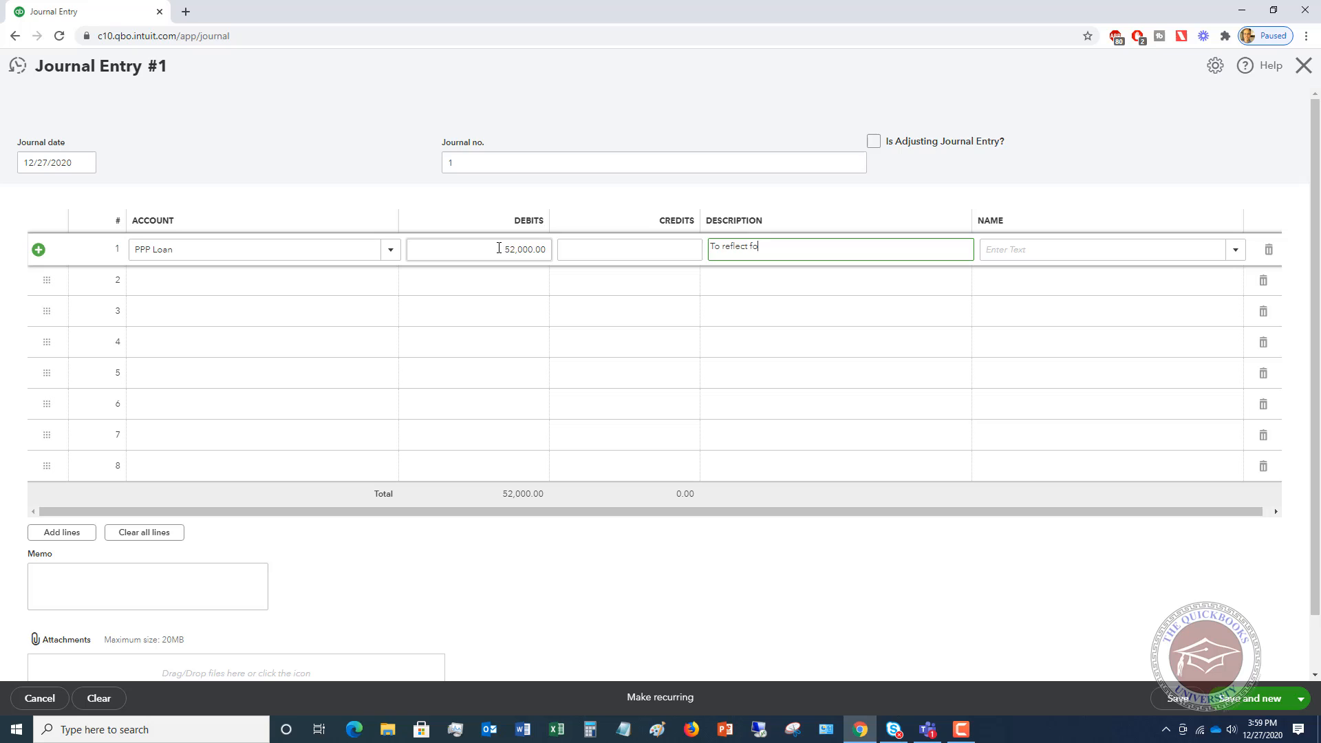
type("rgiveness of PPP Loan")
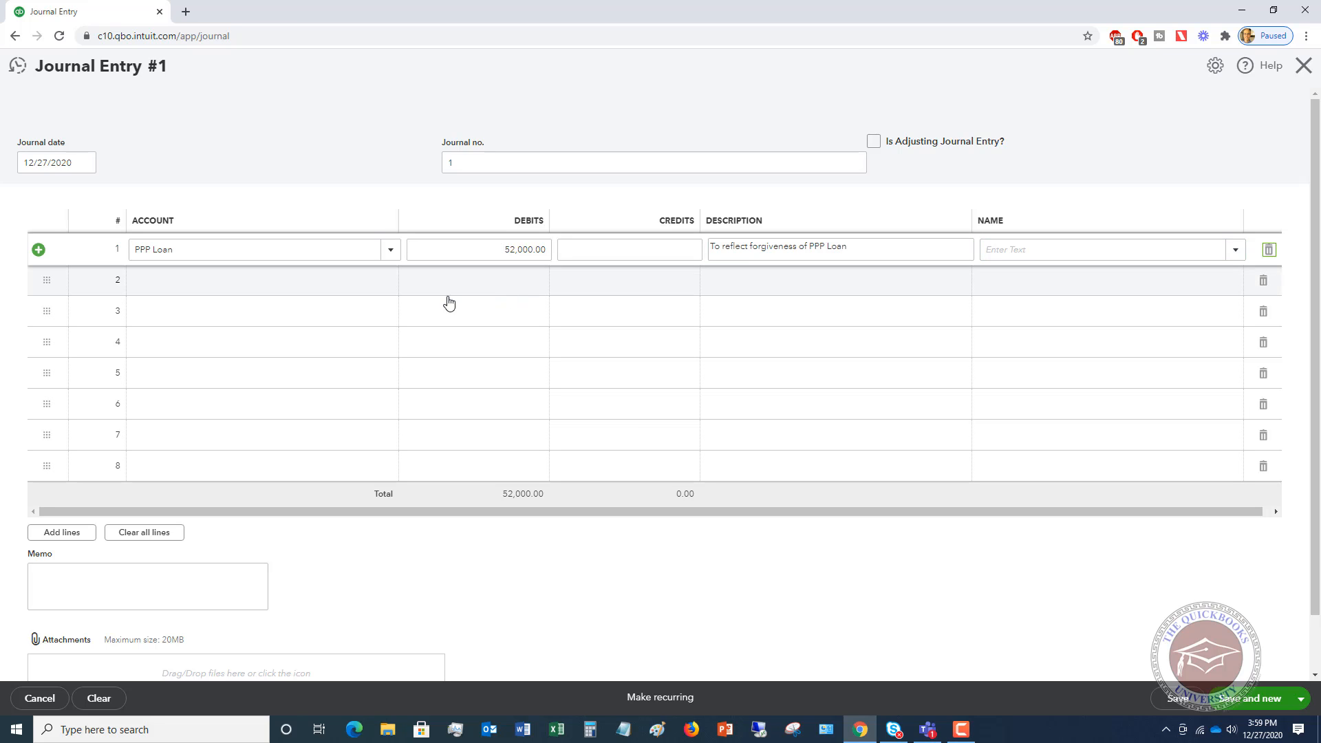
Scroll line 2's account dropdown to + Add new to open a new-account form.
left_click(261, 280)
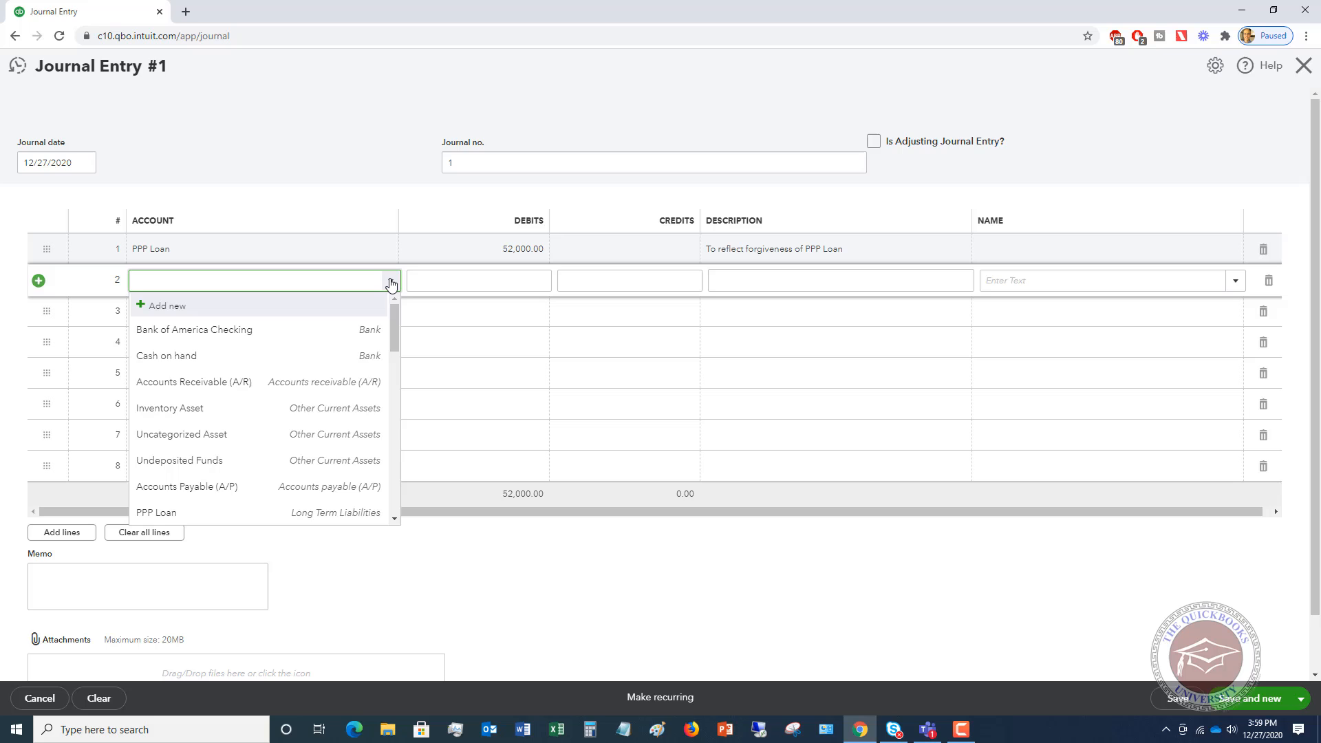
scroll("down", 3)
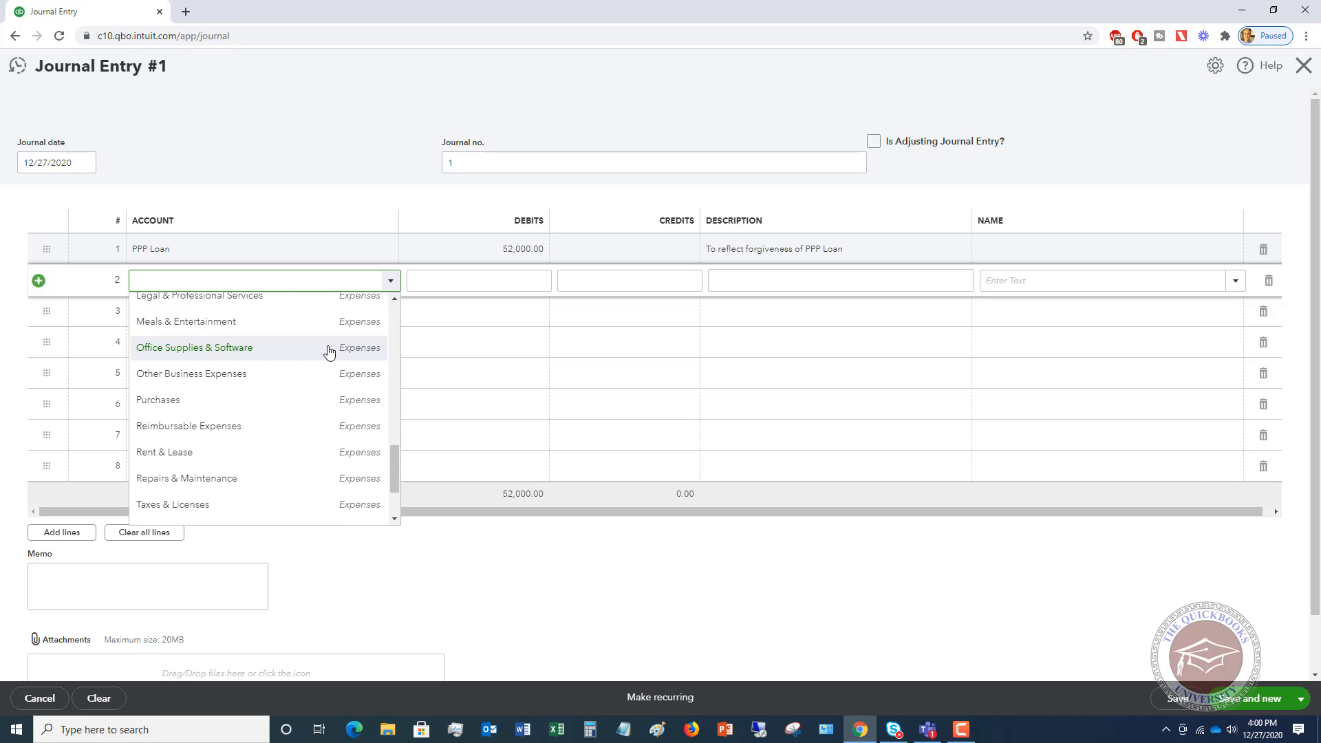
scroll("down", 3)
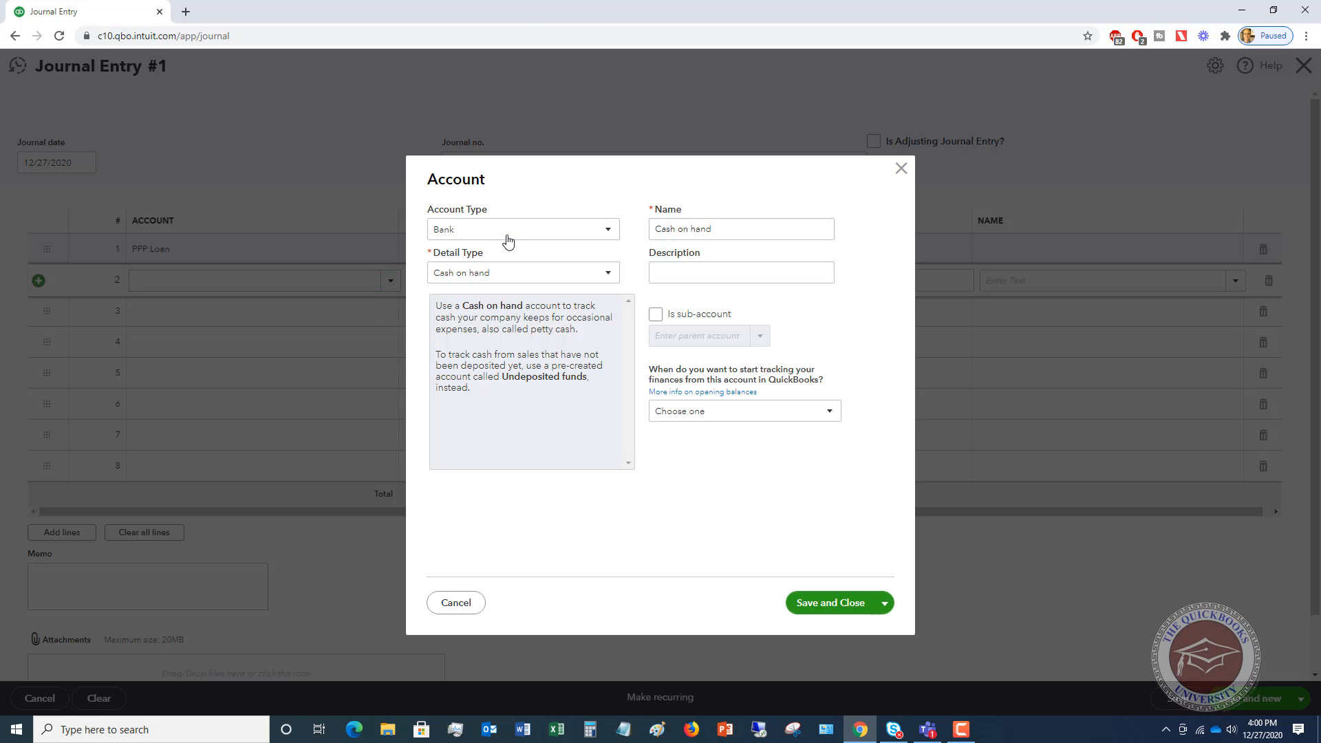
Save a 'Non-taxable PPP loan forgiveness' account typed Other Income, Other Miscellaneous Income.
left_click(522, 228)
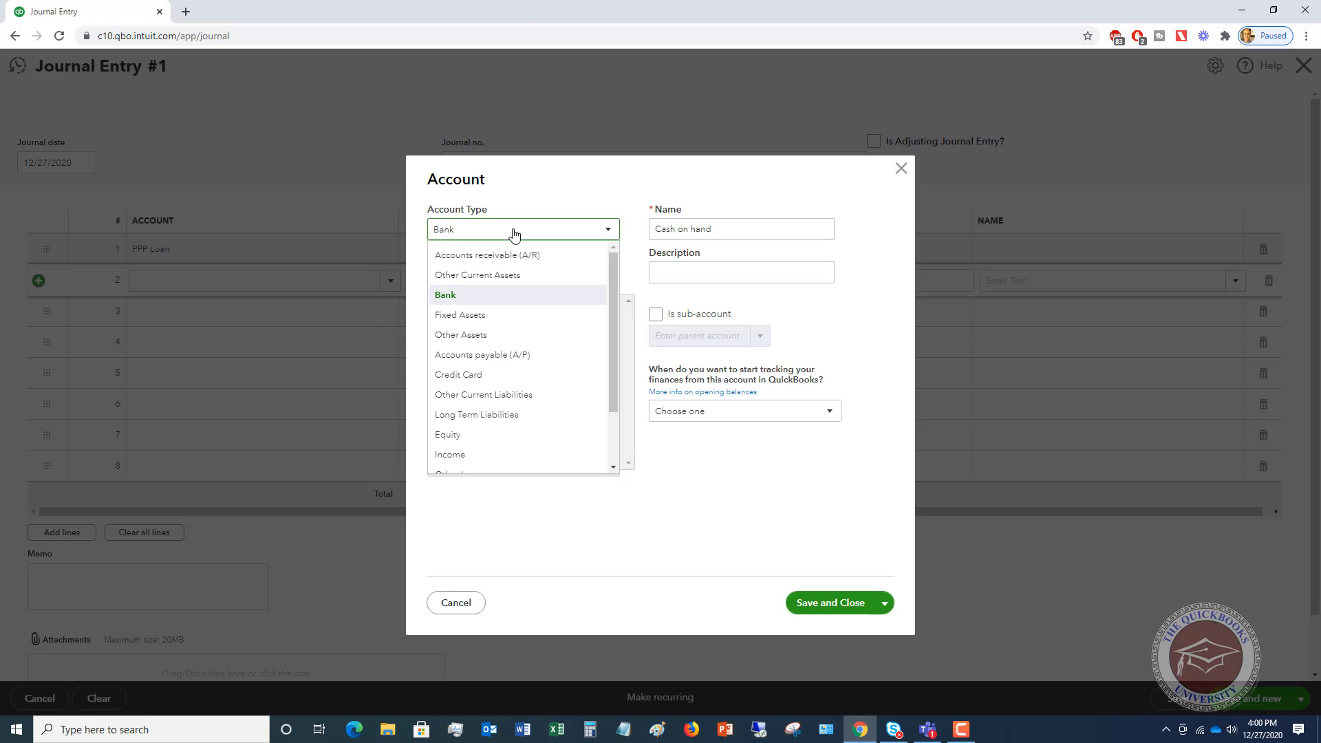
scroll("down", 3)
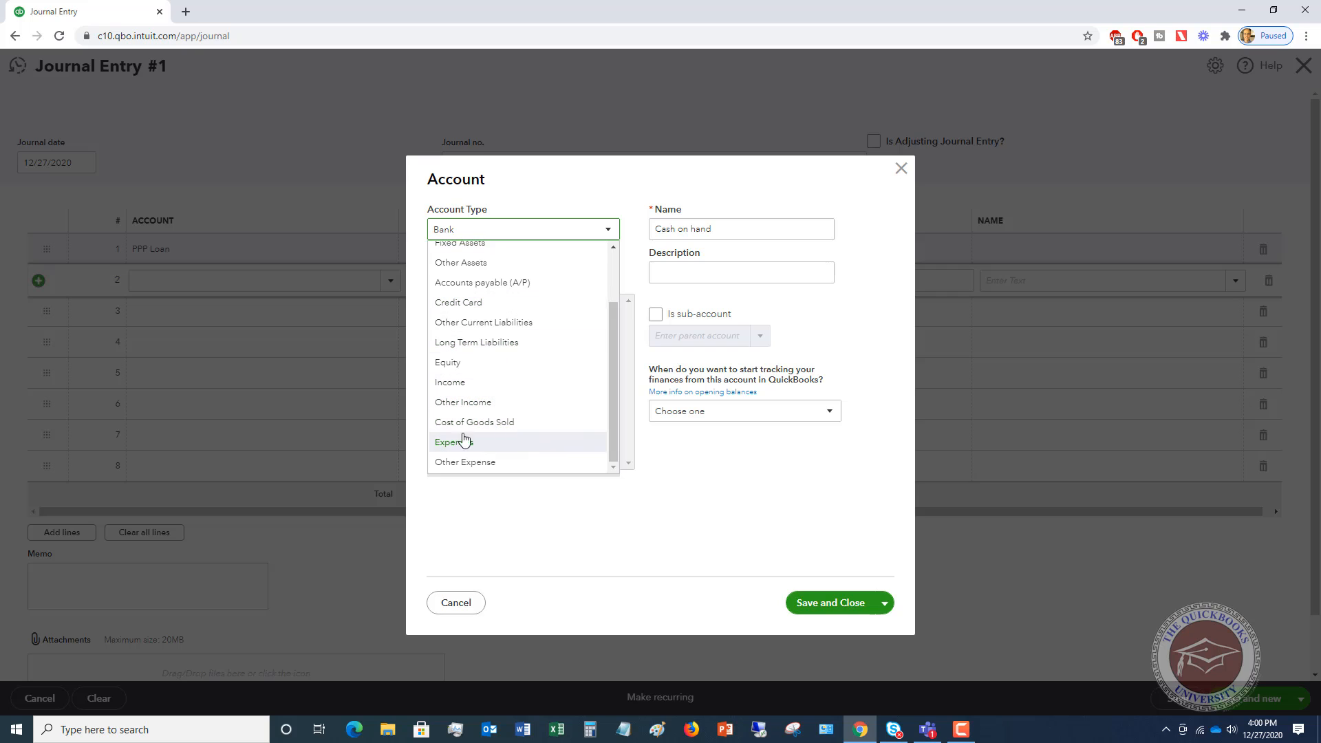
left_click(462, 402)
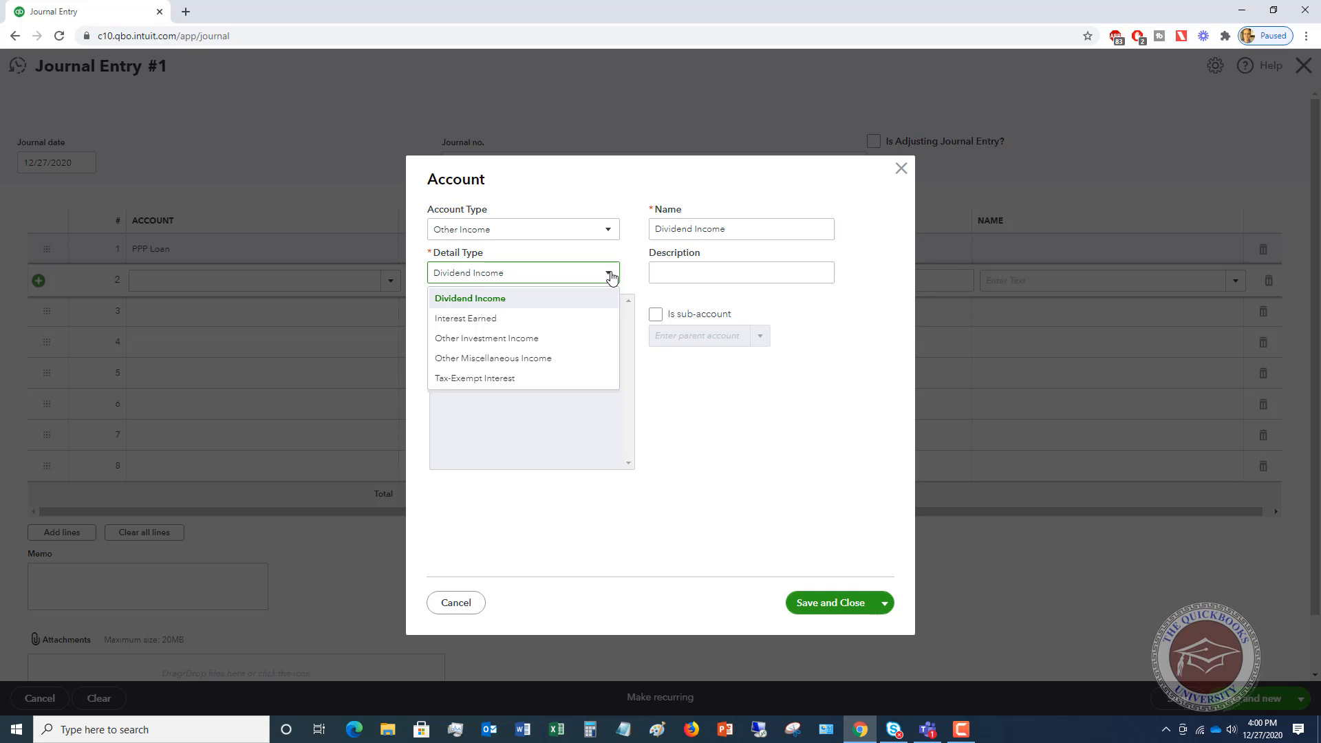
left_click(493, 358)
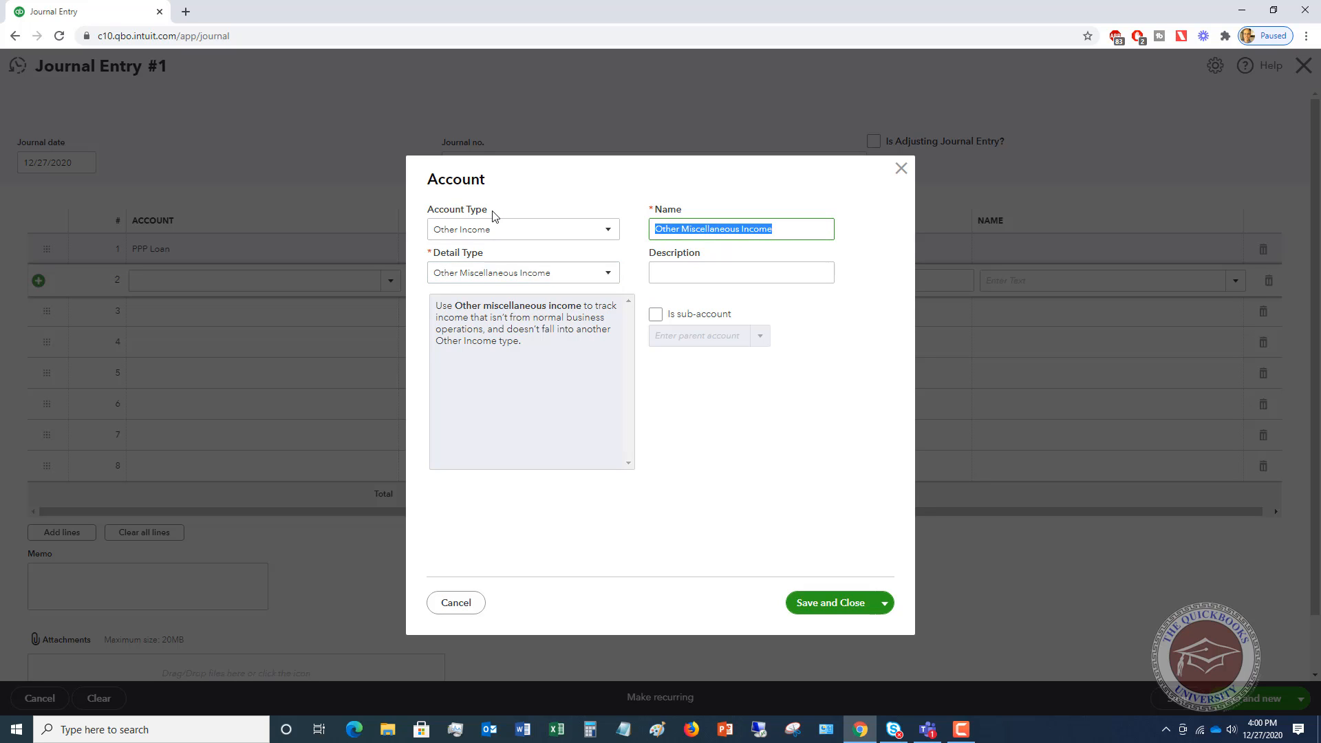
type("Non-")
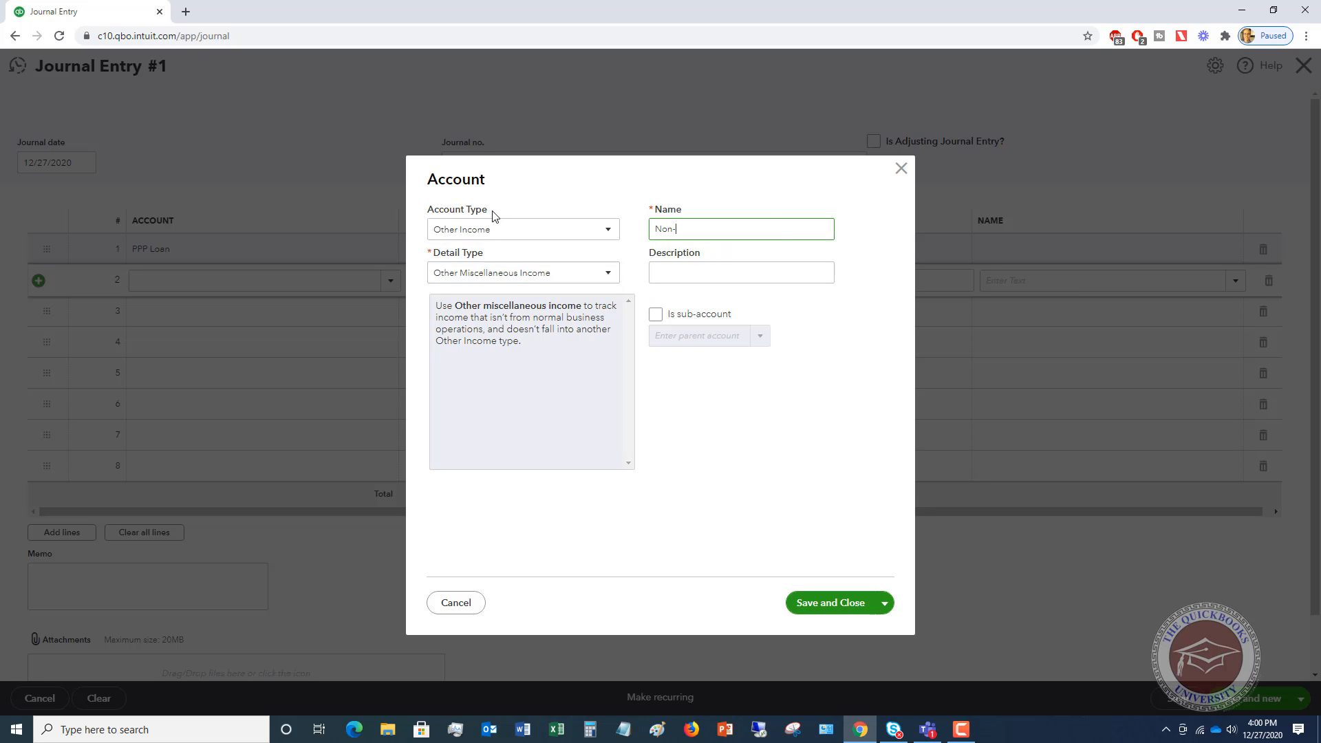
type("taxab")
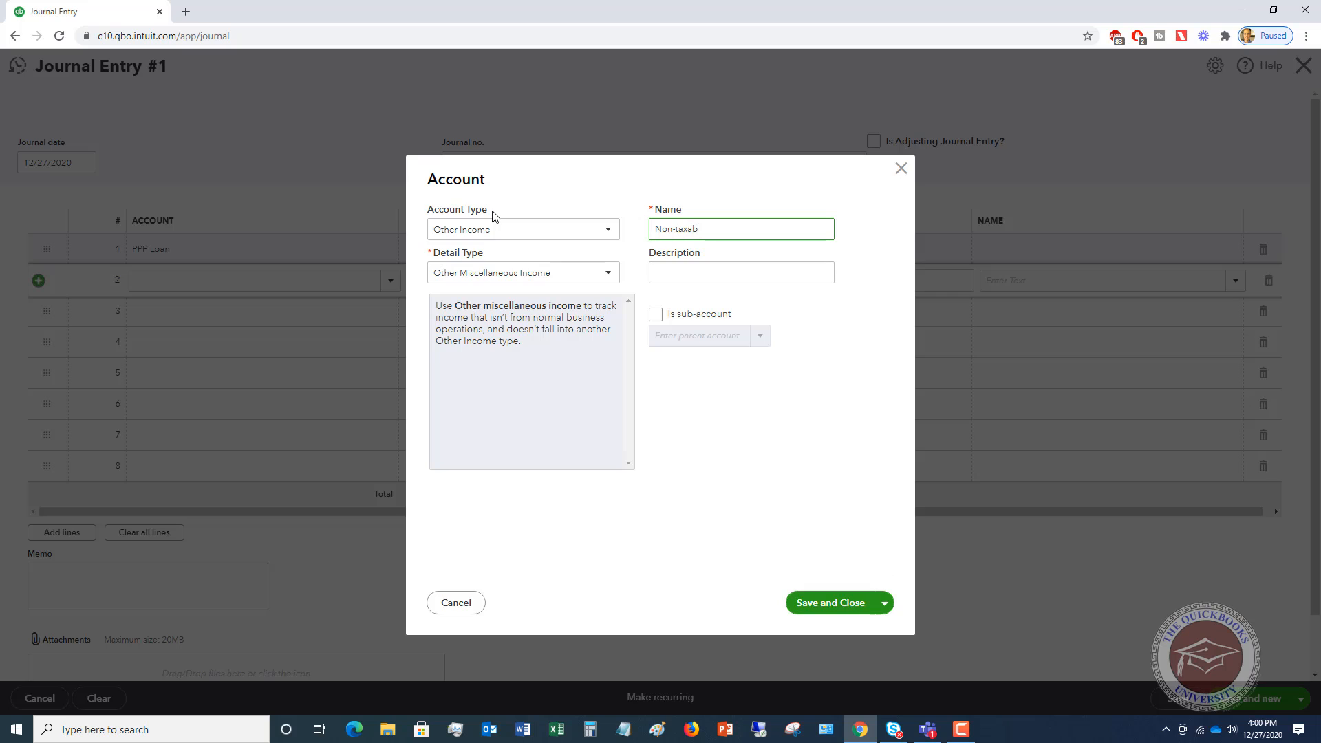
type("le")
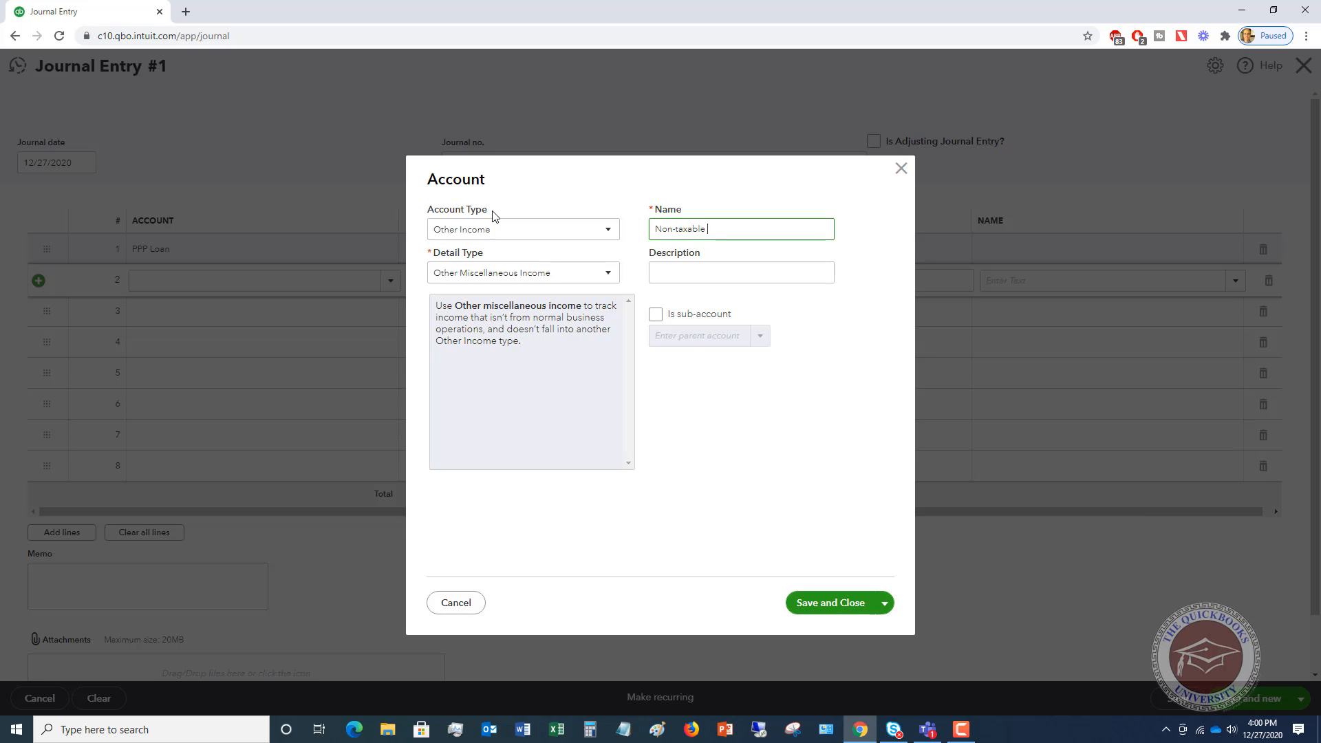
type("PPP")
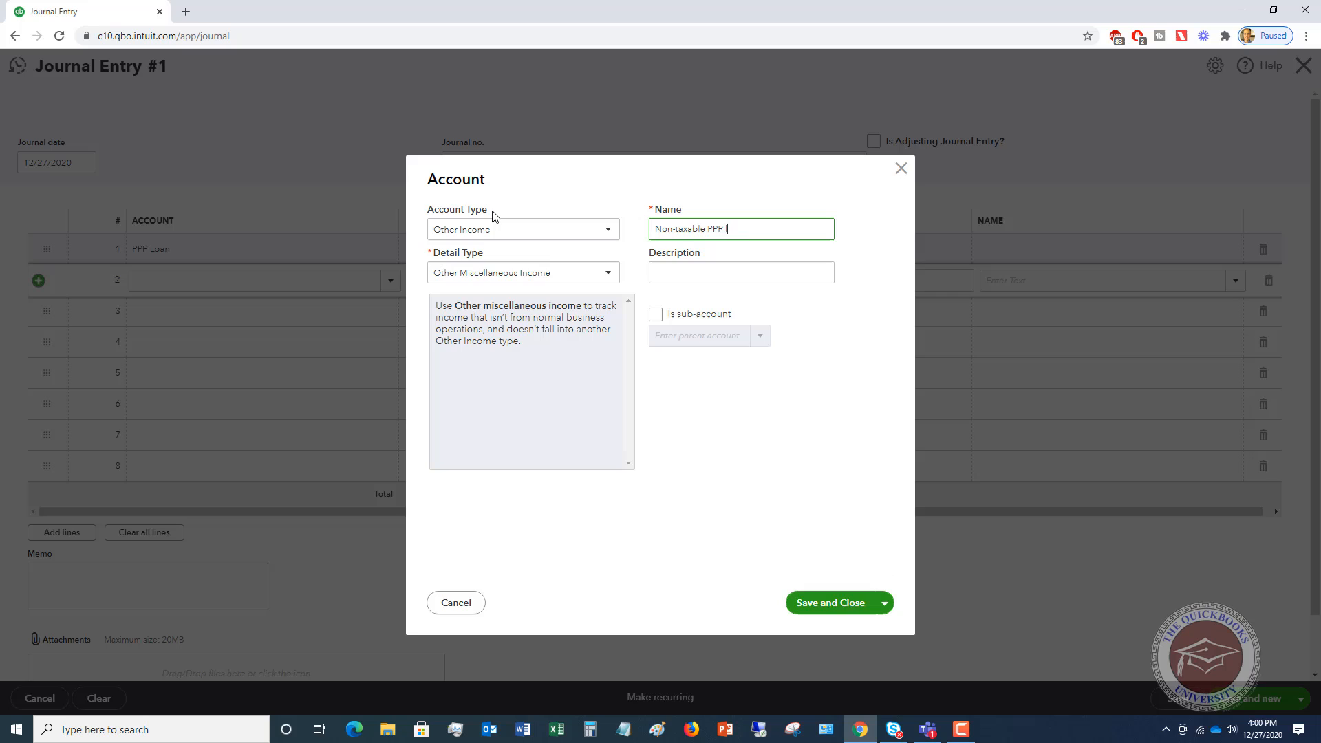
type("loan forg")
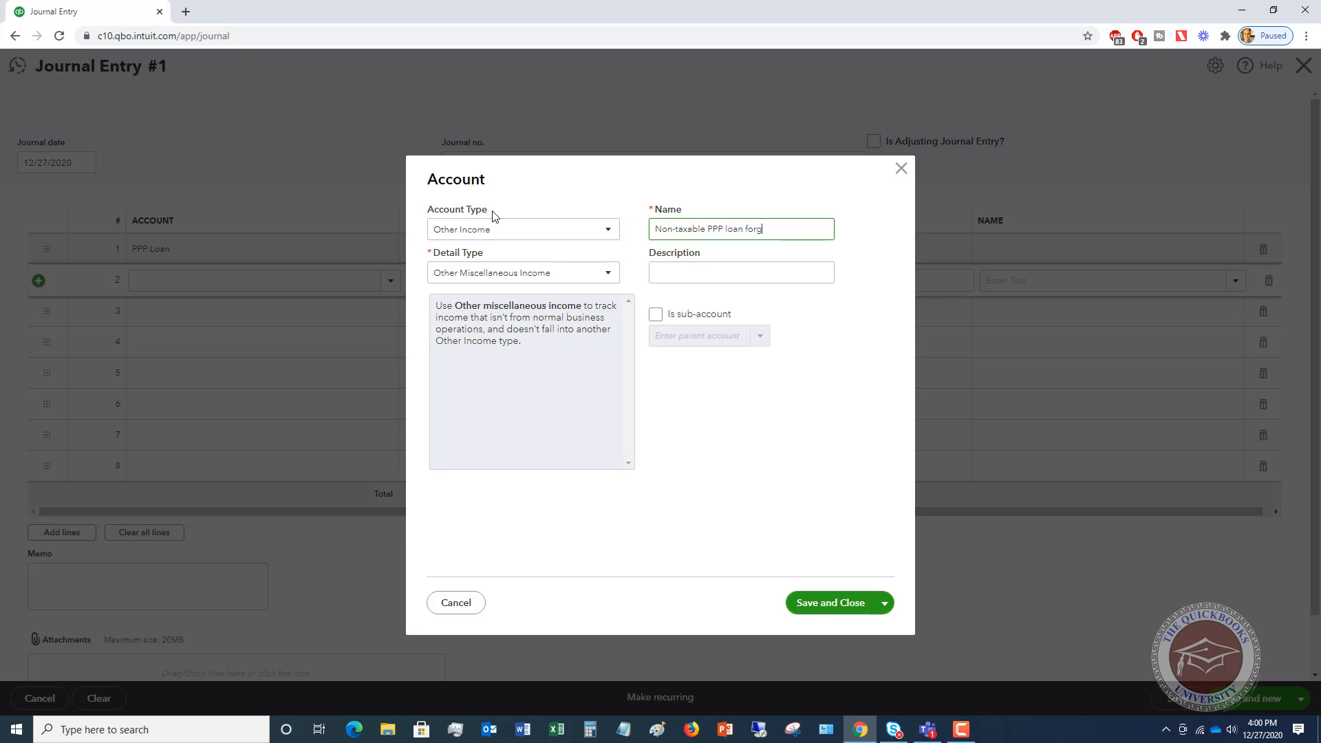
type("iveness")
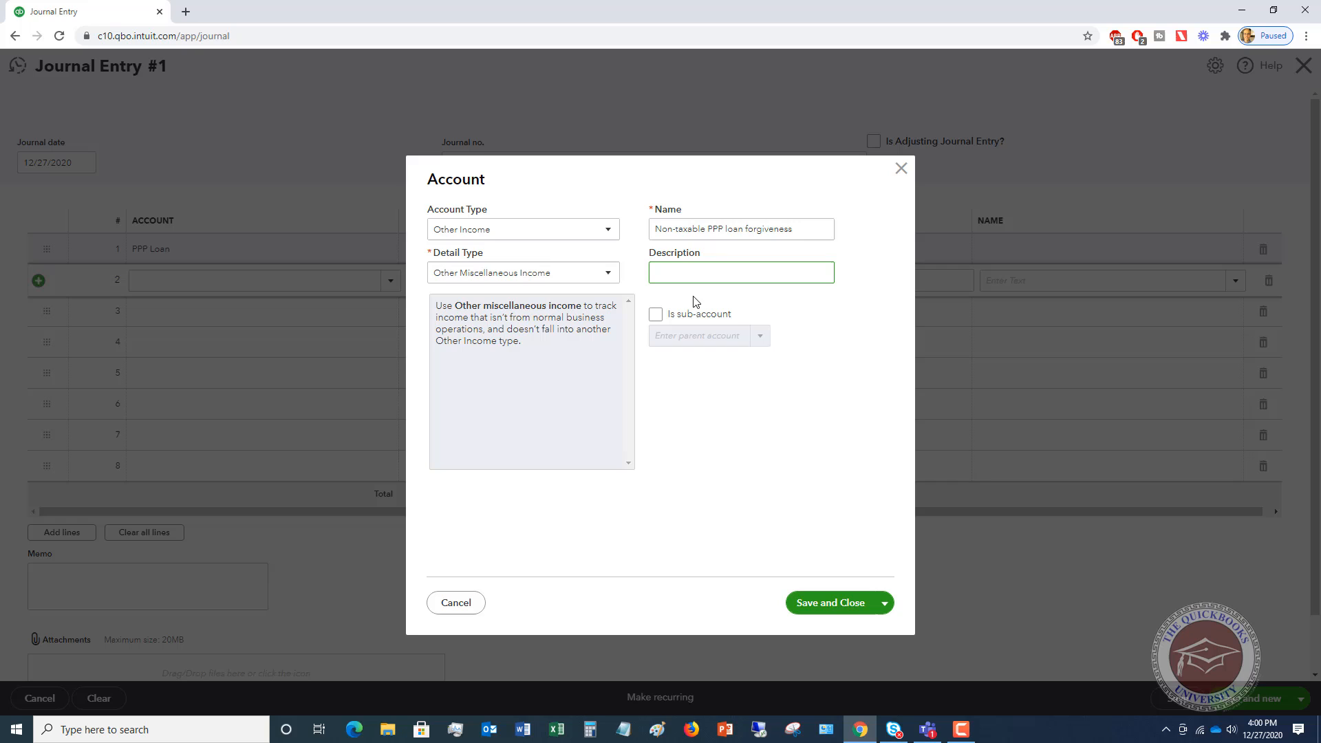
mouse_move(727, 407)
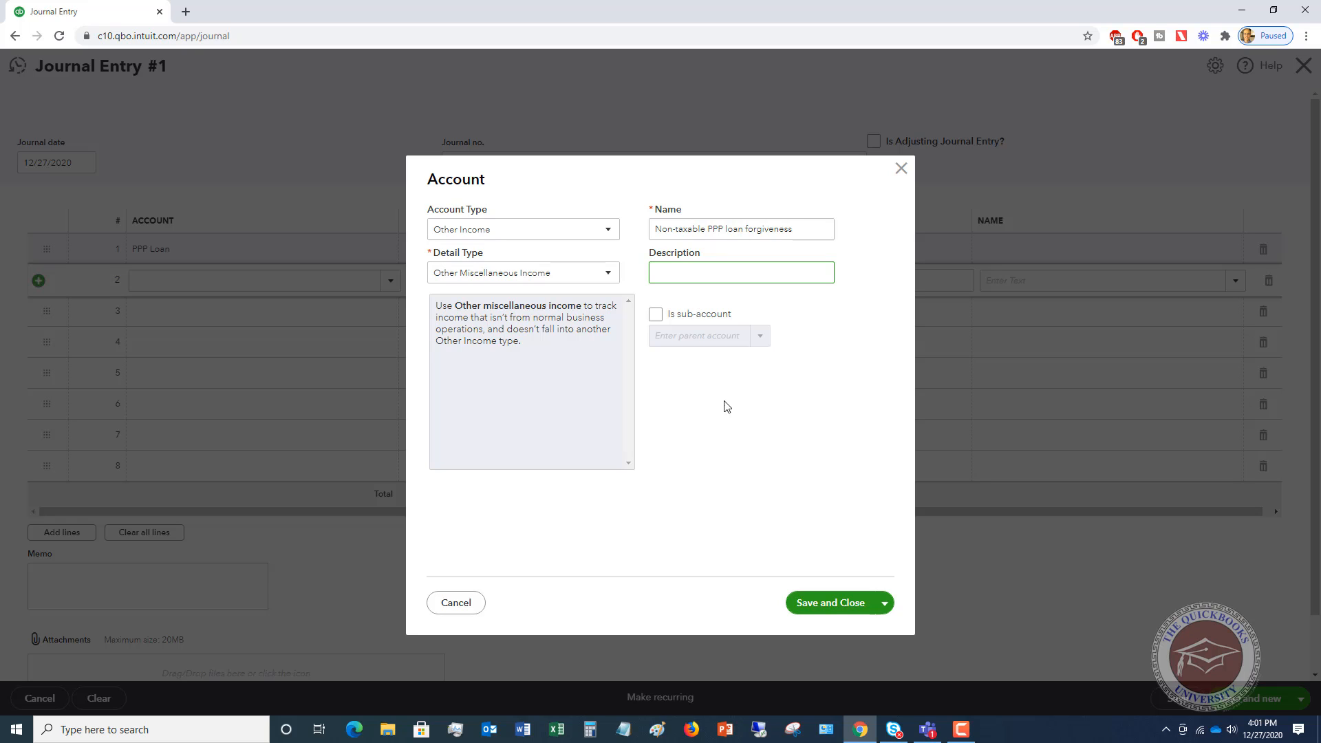
left_click(829, 603)
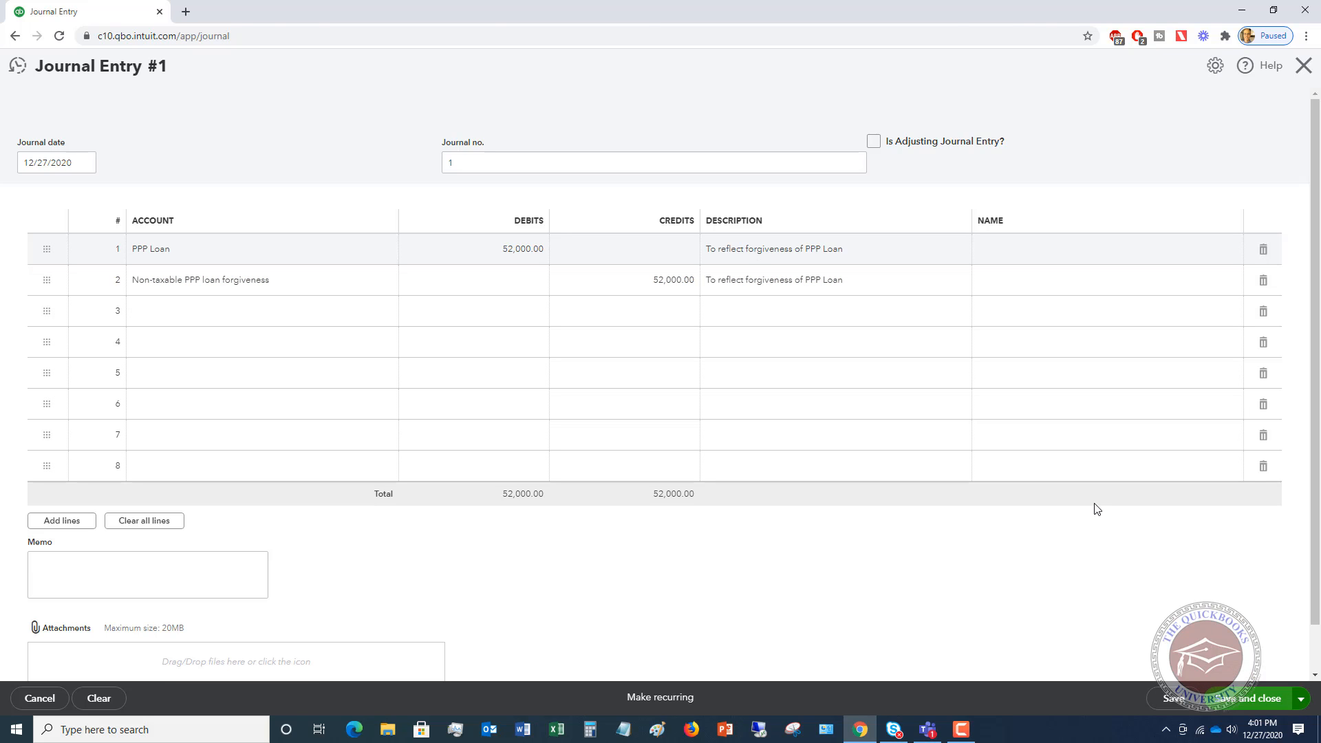
Save and close the balanced journal entry crediting 52,000.00 to PPP loan forgiveness.
left_click(1246, 698)
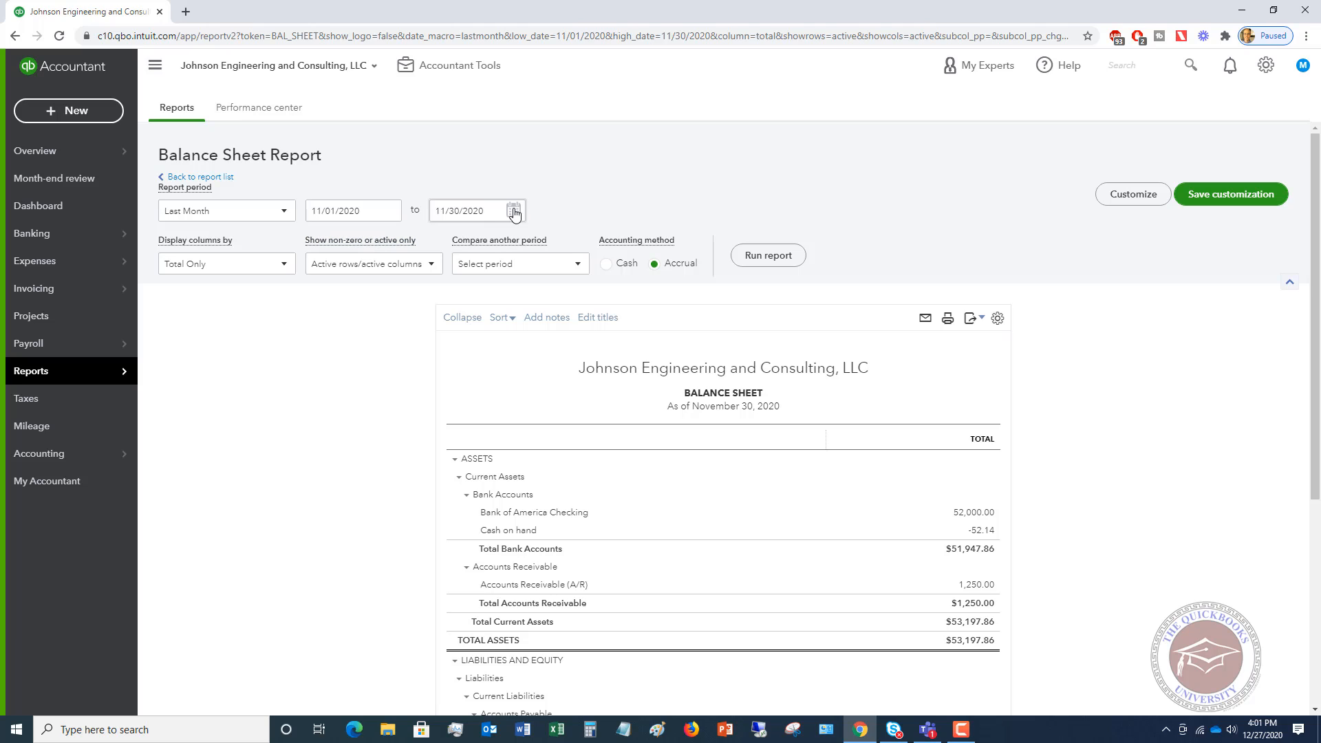
Rerun the Balance Sheet through 12/31/2020, confirm PPP Loan at 0.00, and return to Reports.
left_click(514, 210)
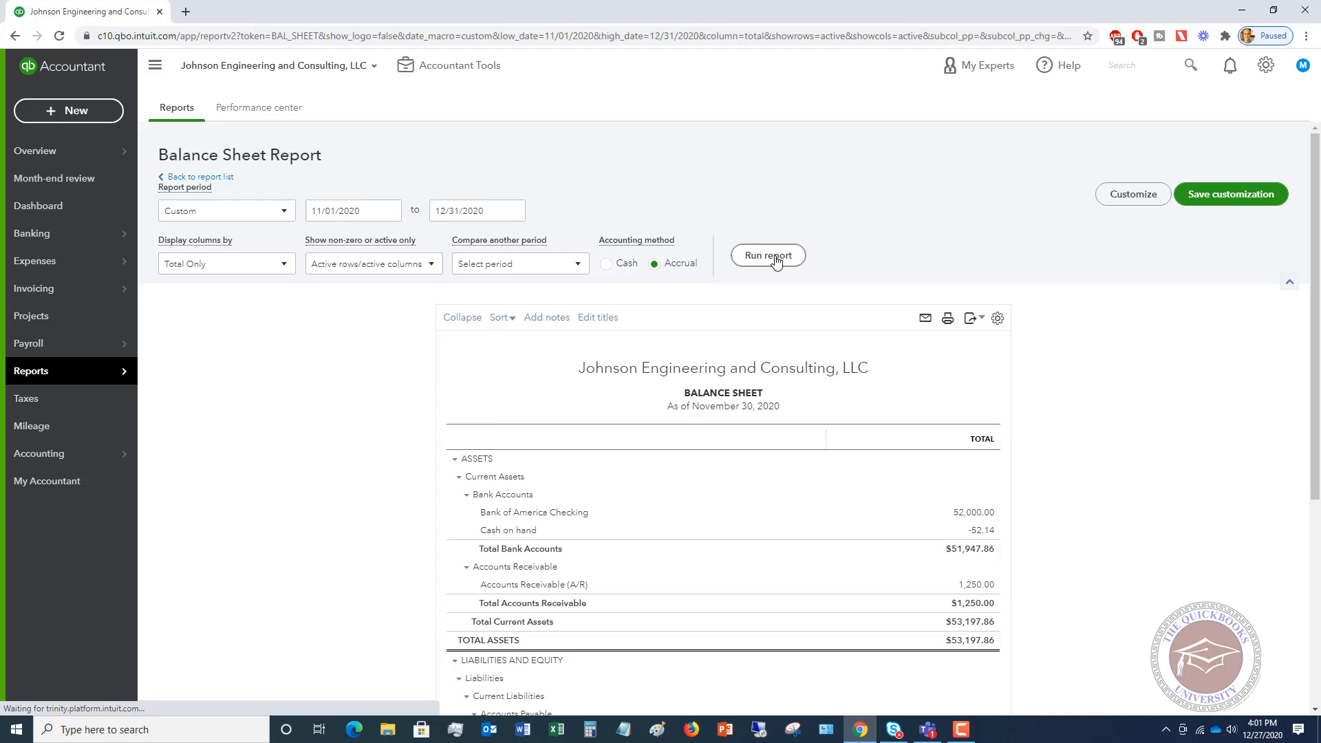
scroll("down", 3)
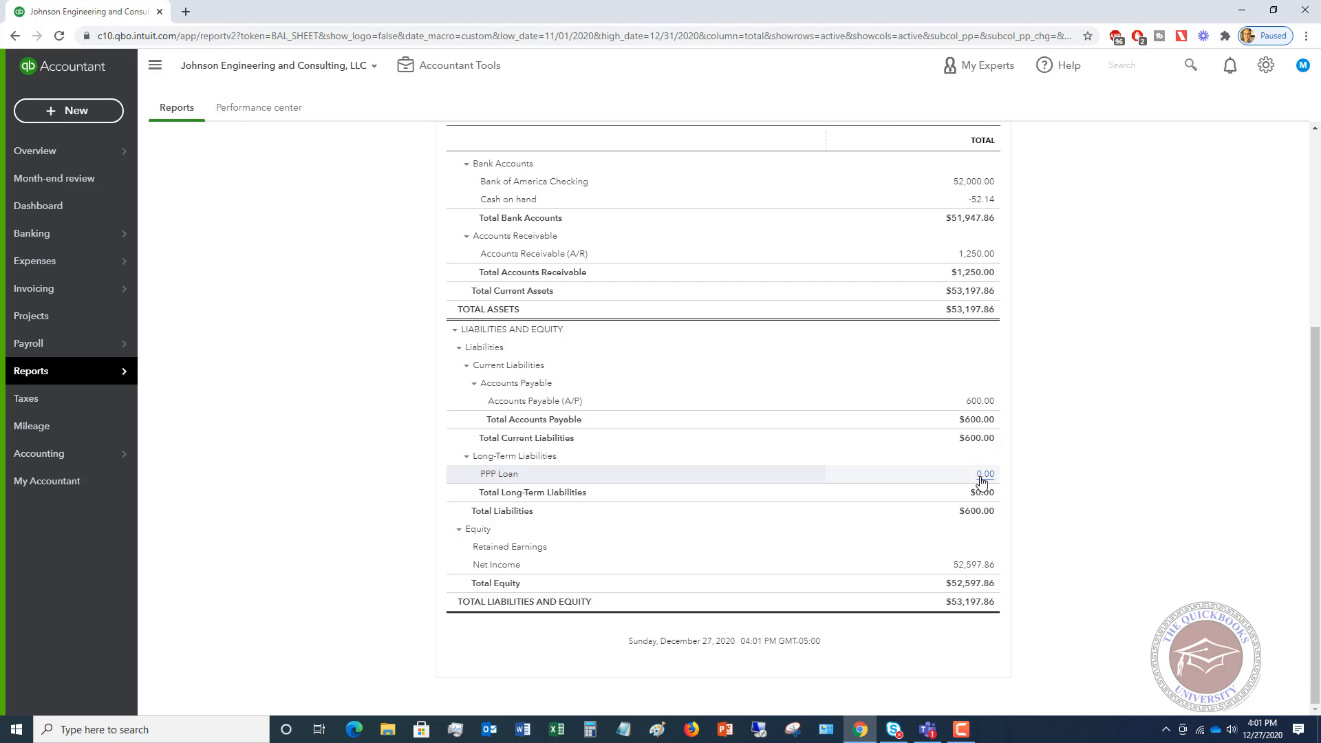
left_click(31, 371)
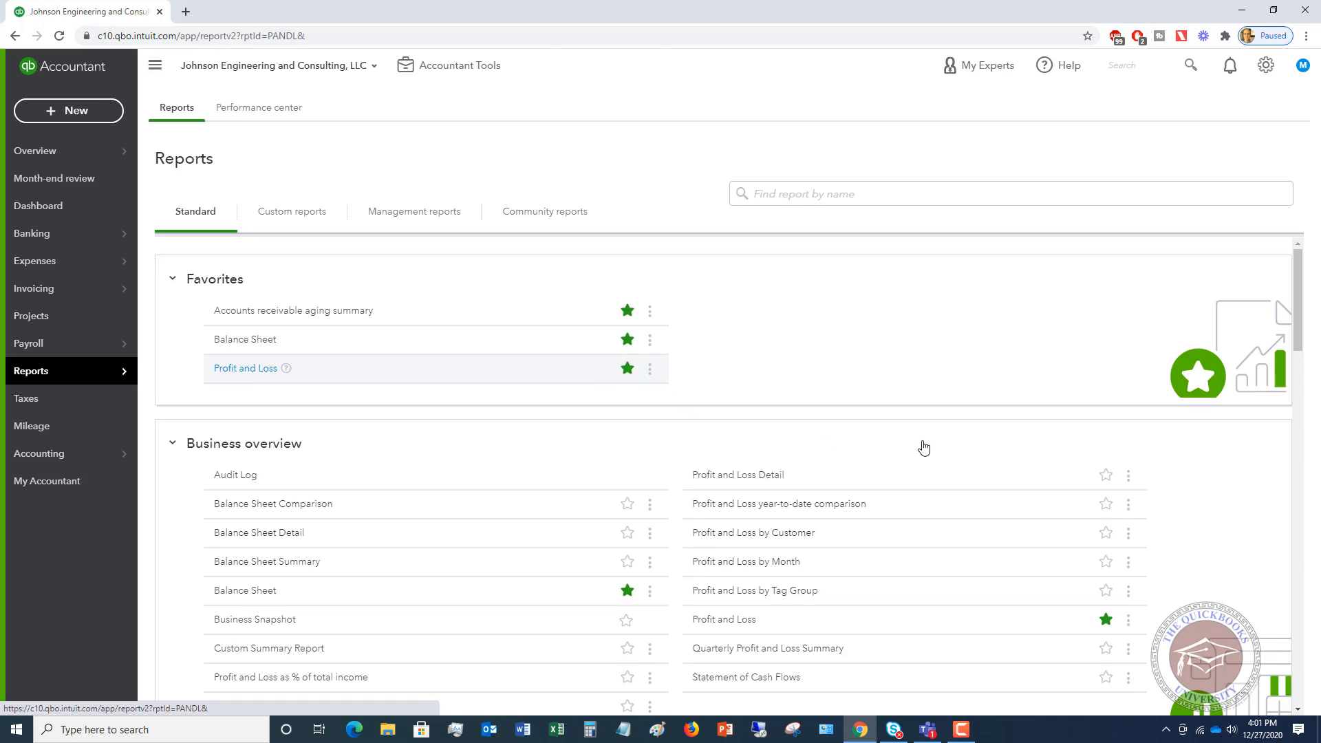
Run Profit and Loss for This Month, showing 52,000.00 Non-taxable PPP loan forgiveness.
left_click(245, 368)
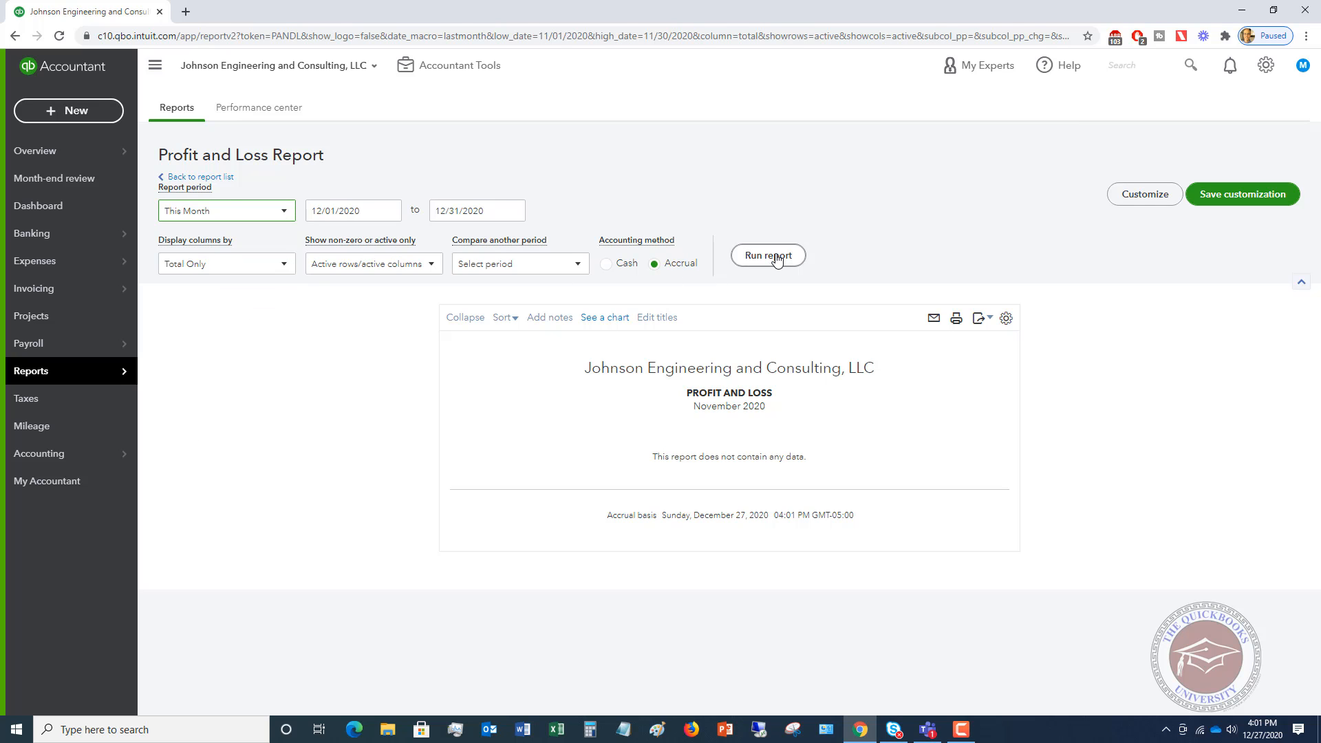
left_click(767, 255)
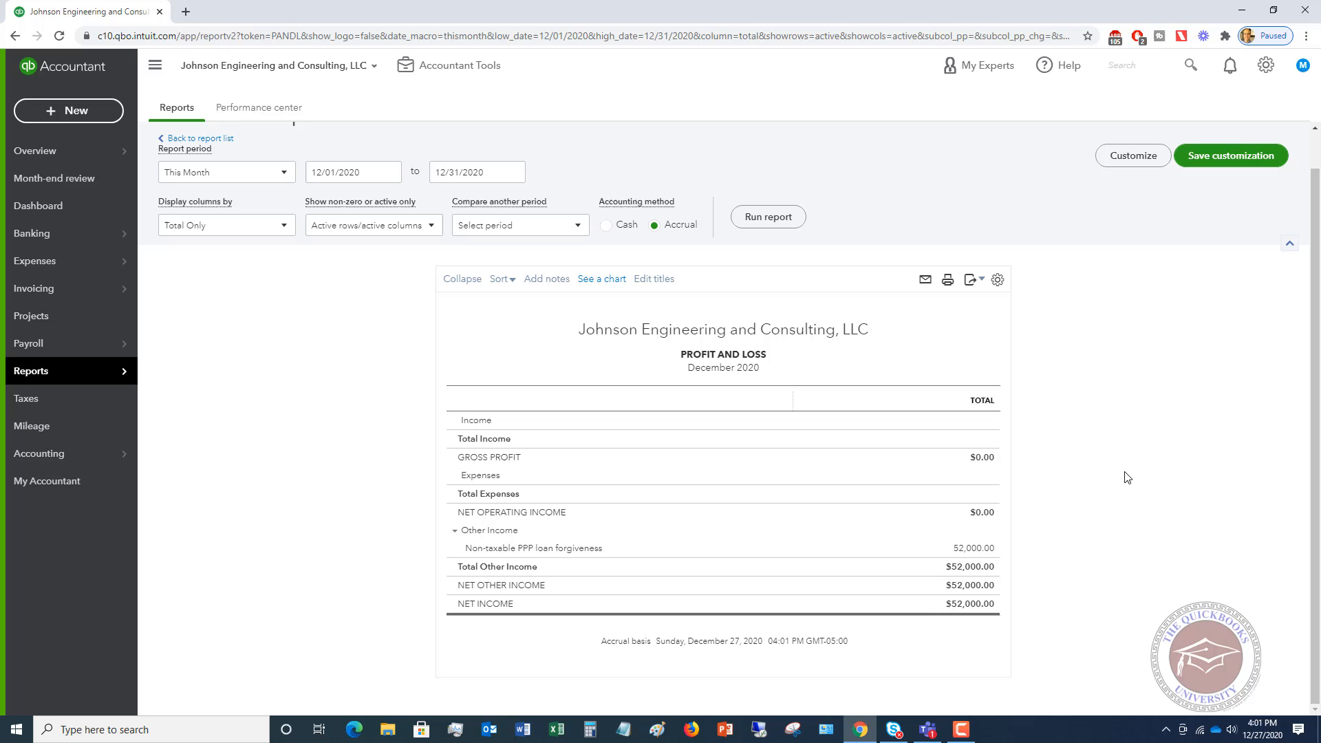
mouse_move(489, 549)
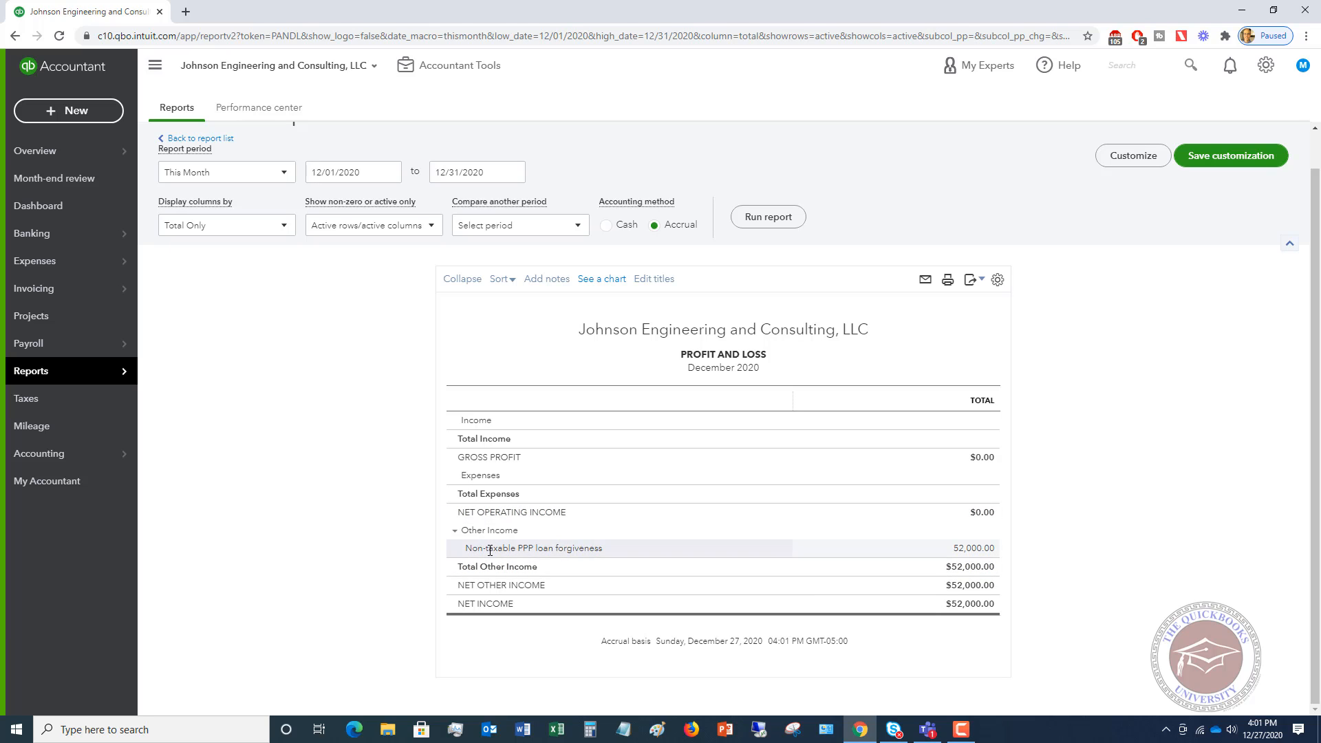